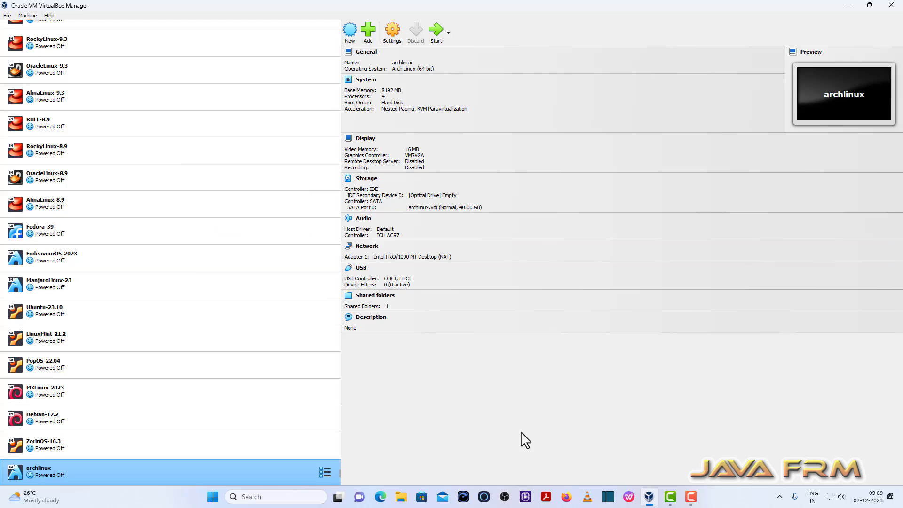
pyautogui.moveTo(464, 157)
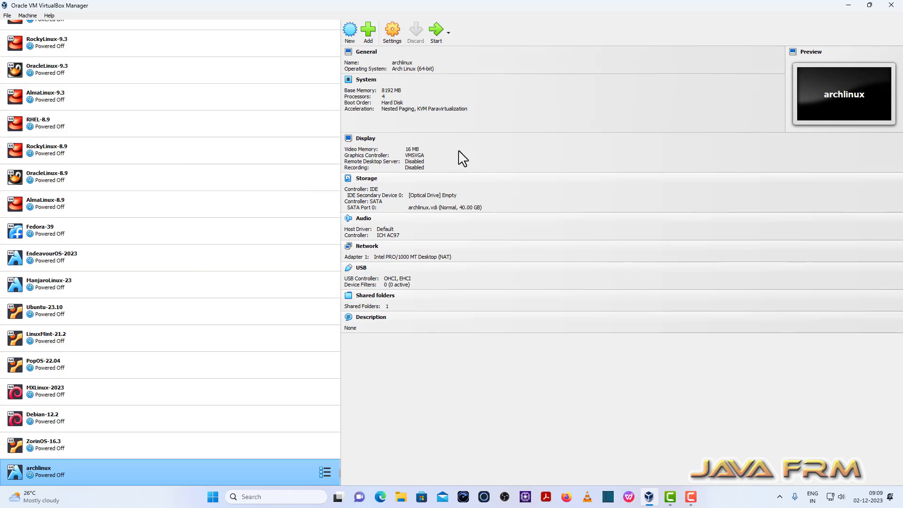
# - Name the new machine KaliLinux-2023 and store it in E:\VirtualBox-VMs
pyautogui.click(350, 30)
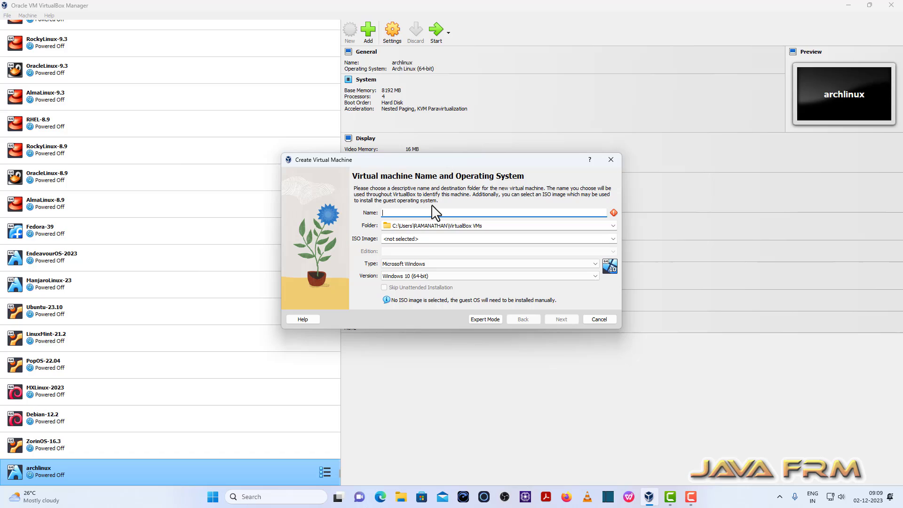
pyautogui.write('KaliLinux-')
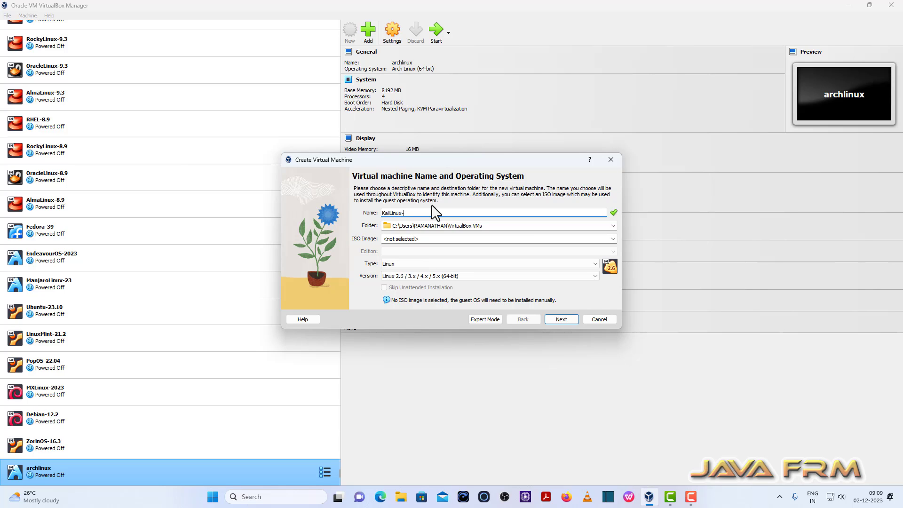
pyautogui.write('2023')
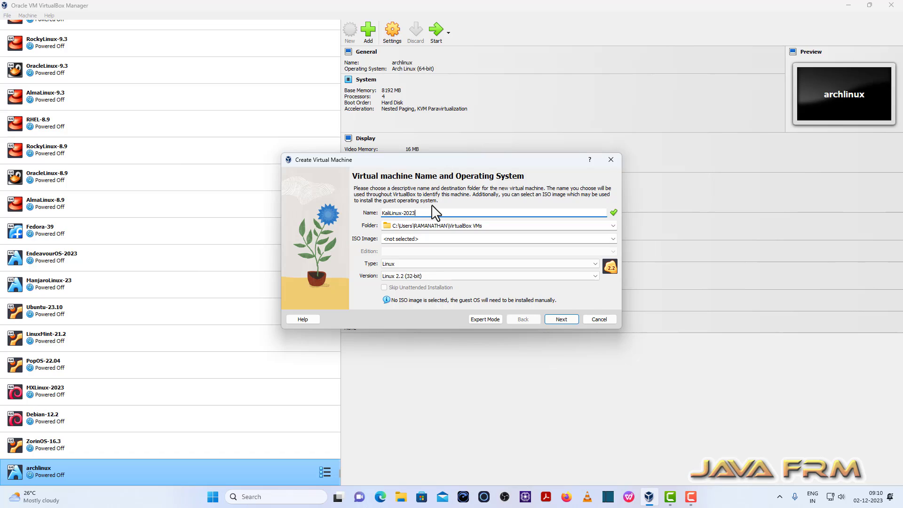
pyautogui.moveTo(570, 236)
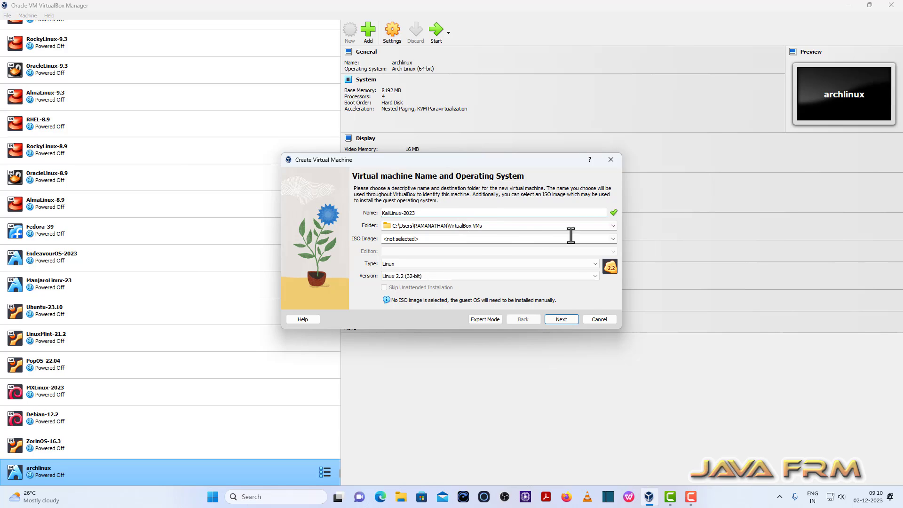
pyautogui.click(612, 225)
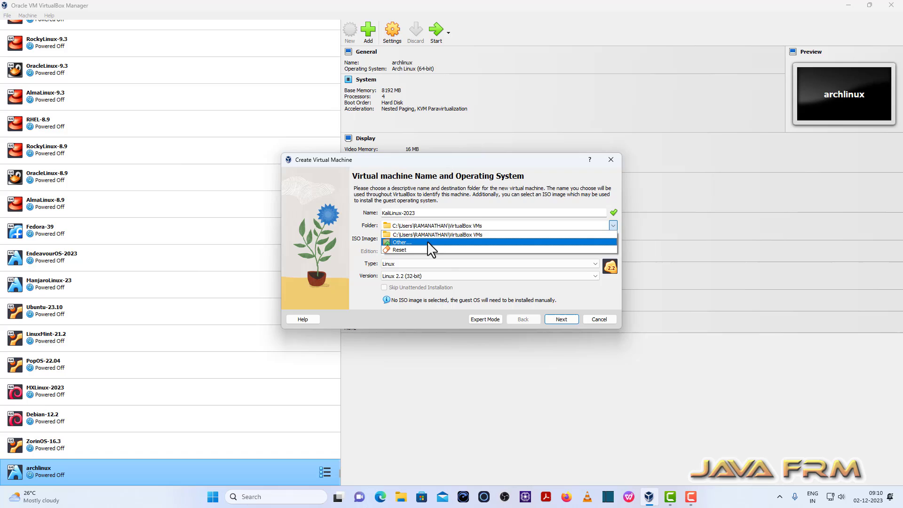
pyautogui.click(402, 241)
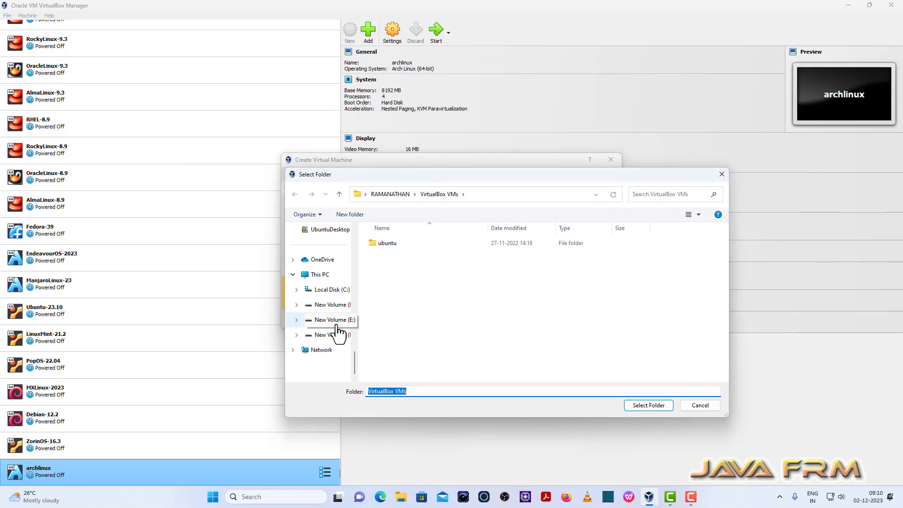
pyautogui.click(333, 320)
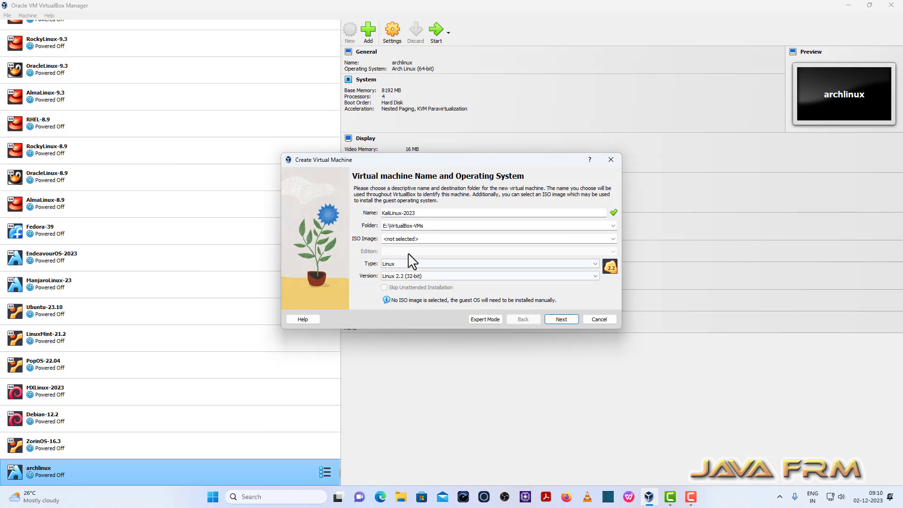
# - Attach the Kali 2023.3 installer ISO image
pyautogui.click(612, 239)
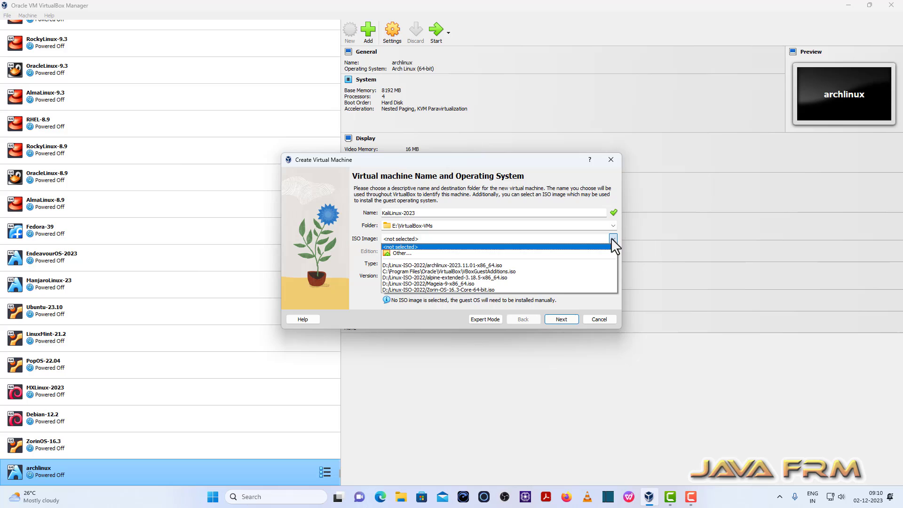
pyautogui.click(399, 253)
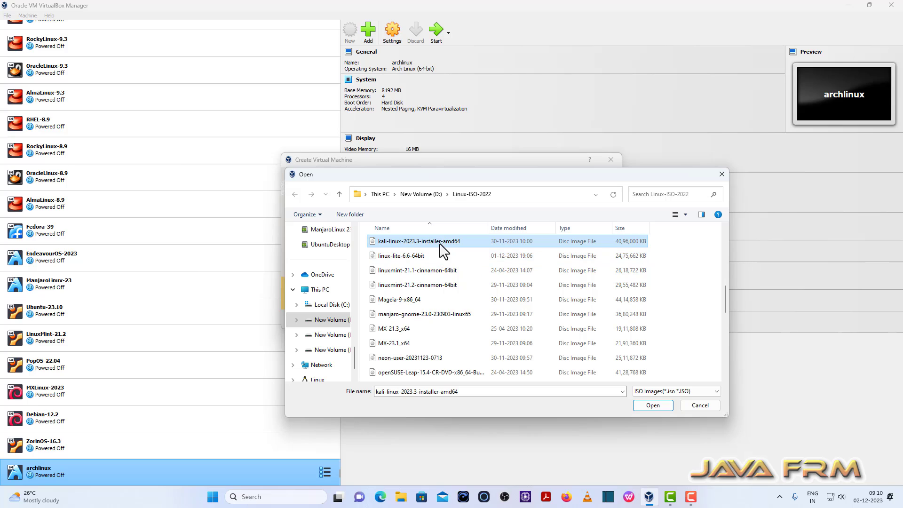
pyautogui.click(653, 405)
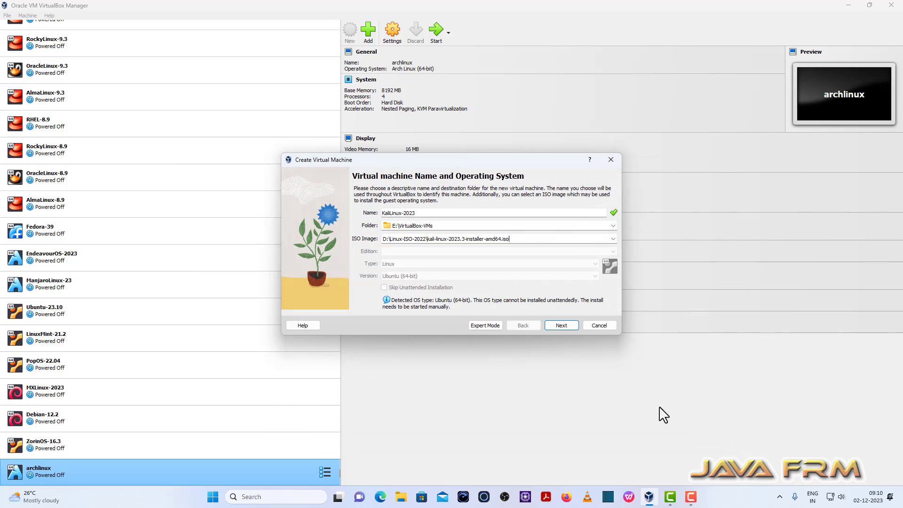
pyautogui.moveTo(480, 267)
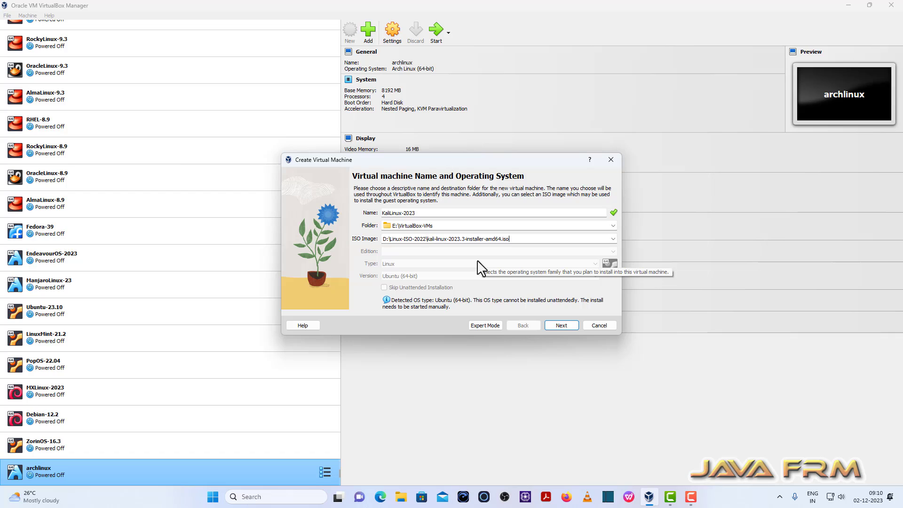
pyautogui.moveTo(401, 272)
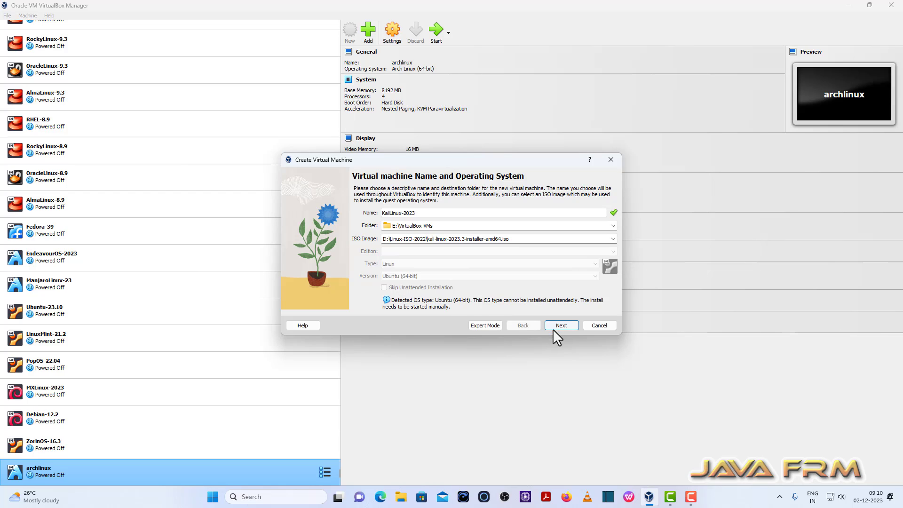
# - Accept 8192 MB memory, 4 processors and a 40 GB disk to create the VM
pyautogui.click(560, 325)
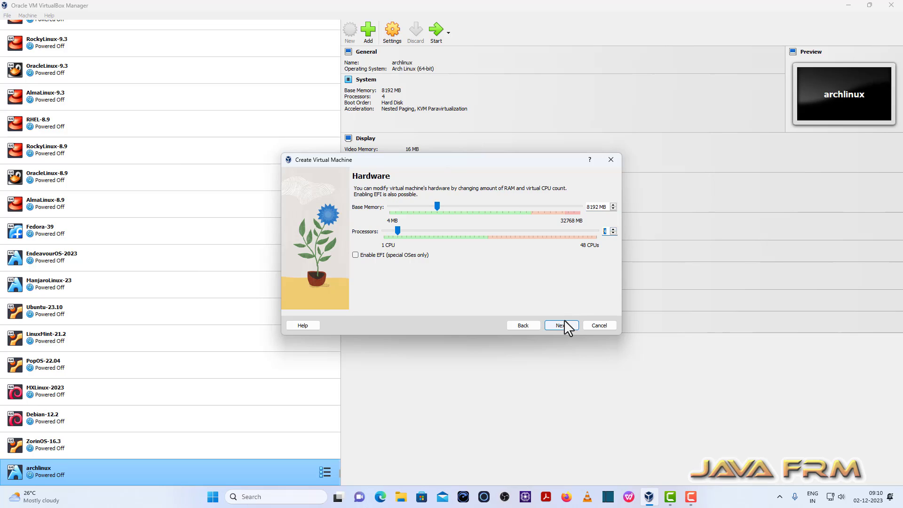
pyautogui.click(560, 325)
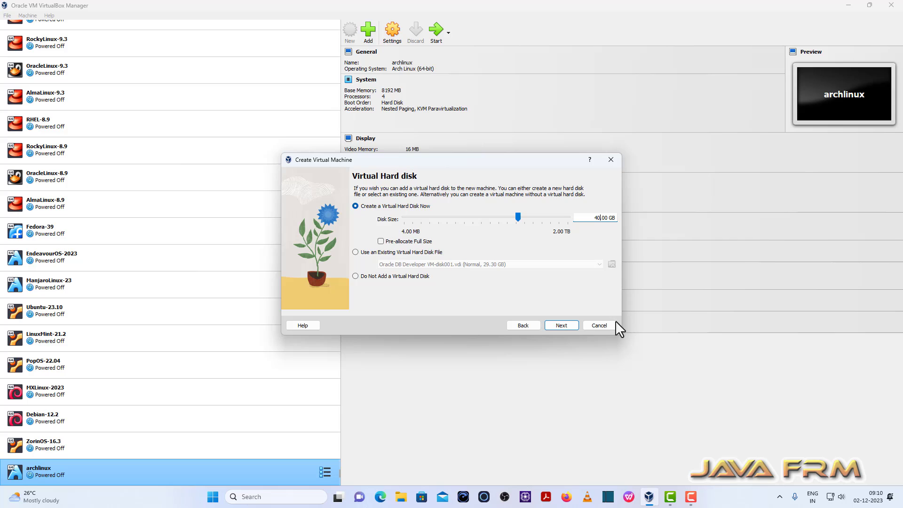
pyautogui.click(560, 325)
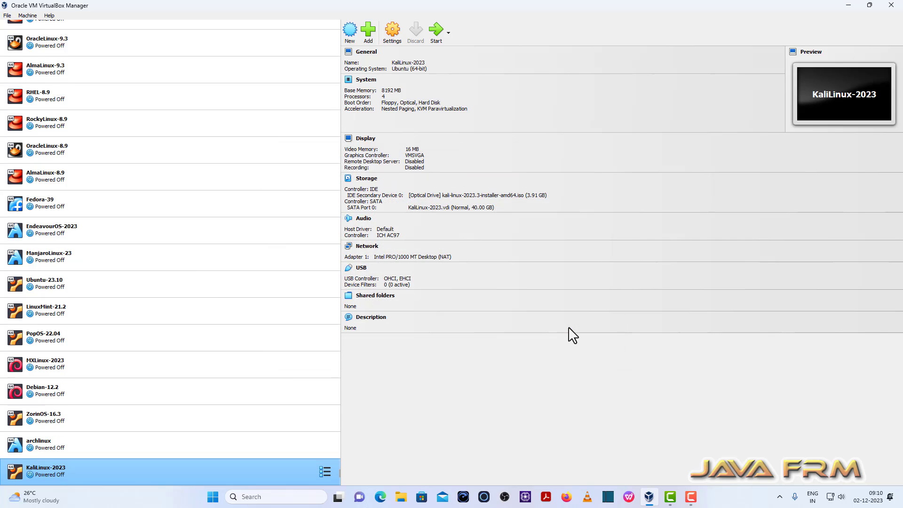
pyautogui.moveTo(392, 32)
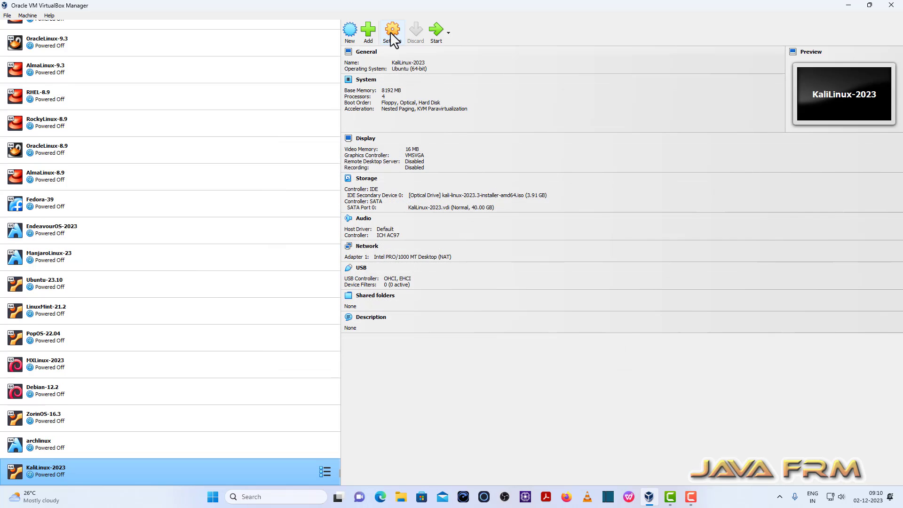
# - Set boot order to optical then hard disk without floppy, save, and start the VM
pyautogui.click(391, 31)
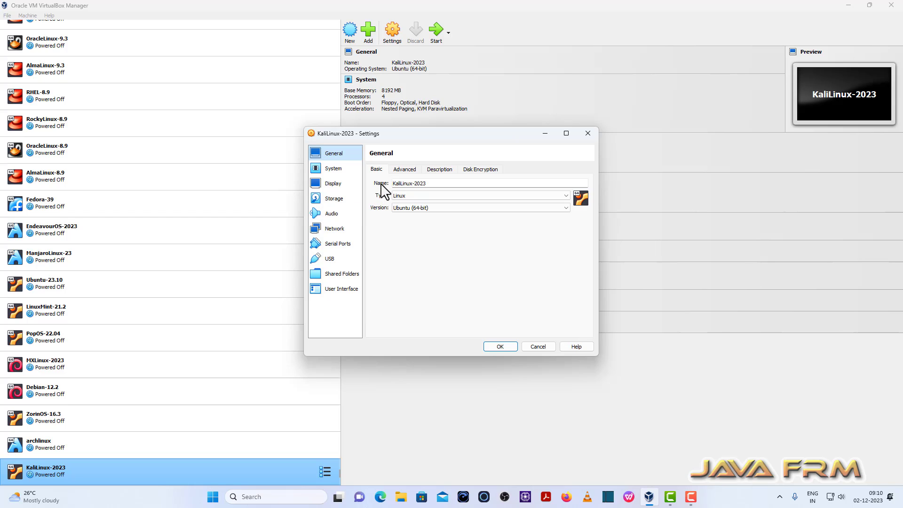
pyautogui.click(333, 168)
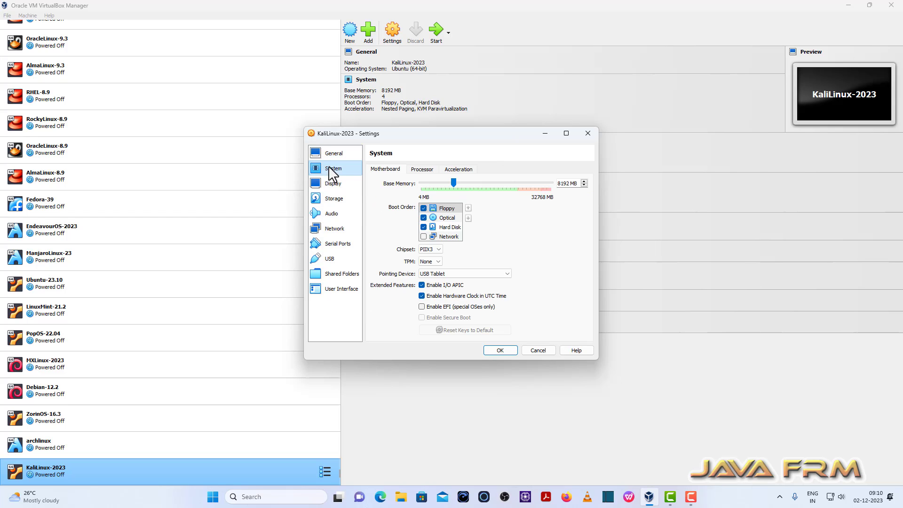
pyautogui.click(424, 208)
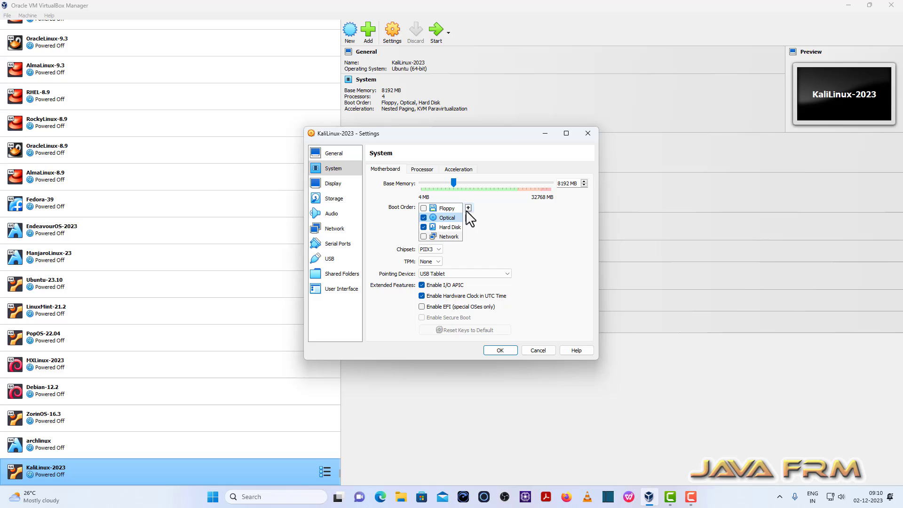
pyautogui.click(468, 207)
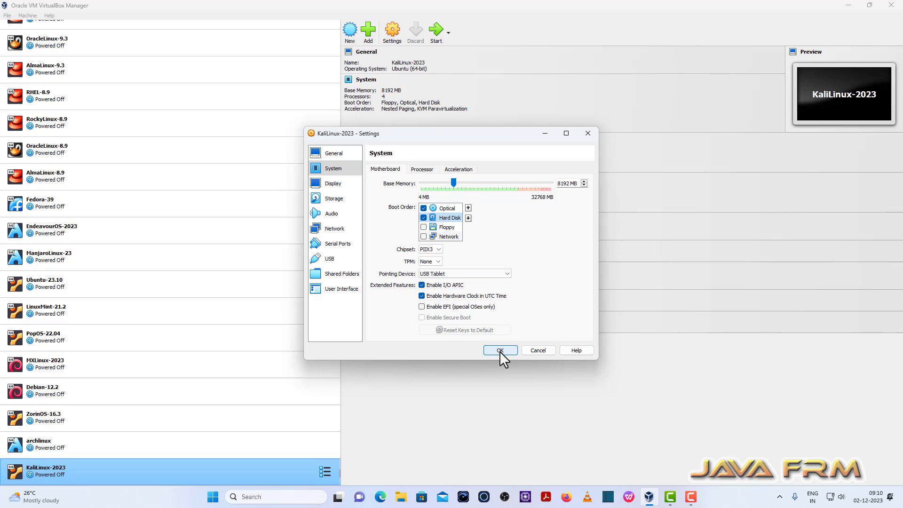
pyautogui.moveTo(336, 228)
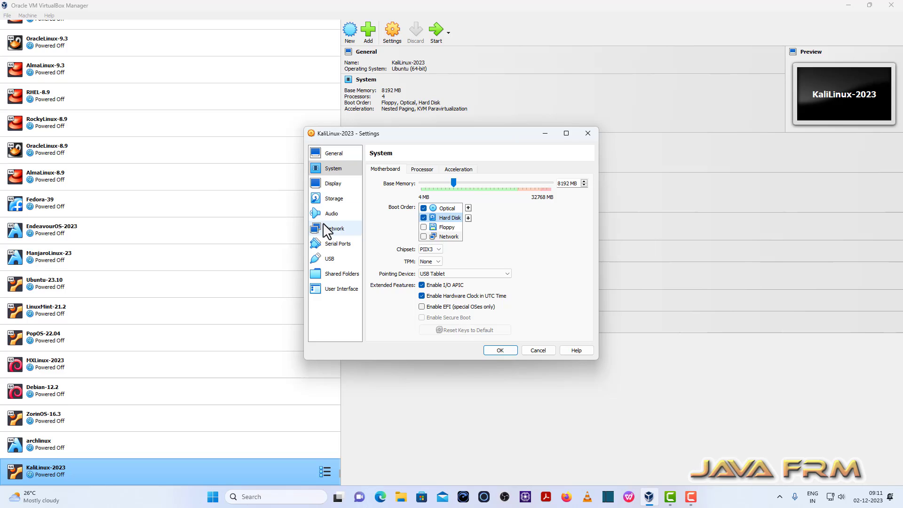
pyautogui.click(335, 228)
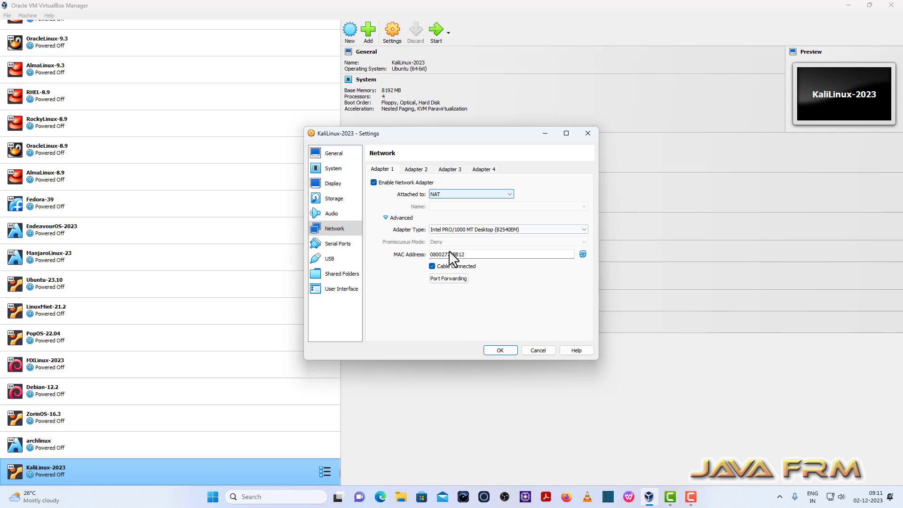
pyautogui.click(498, 349)
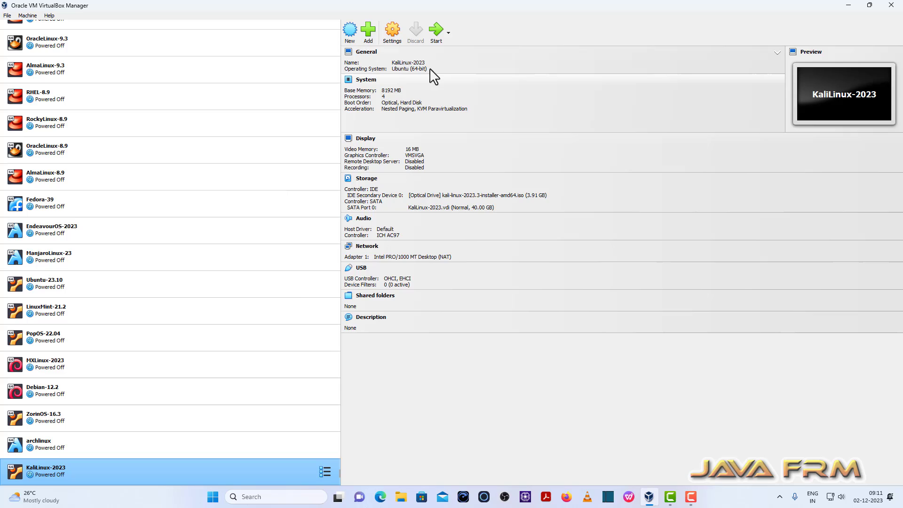
pyautogui.click(436, 30)
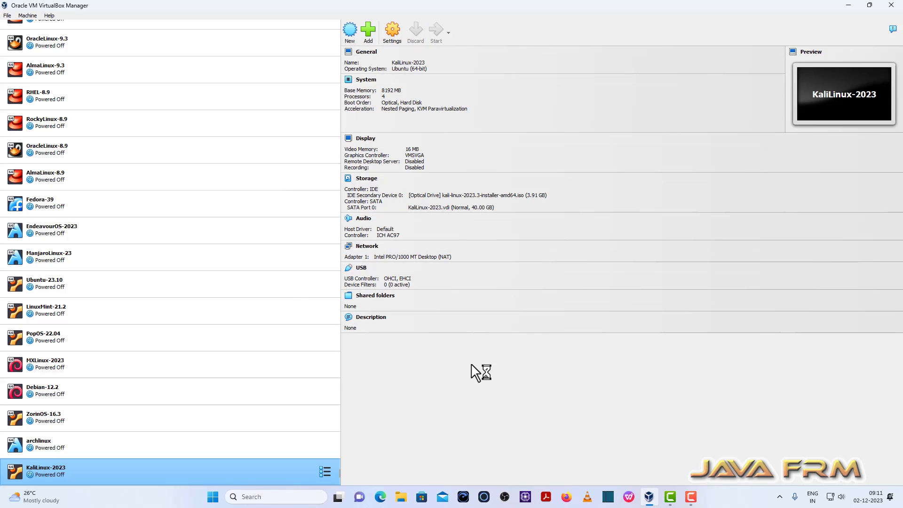
# - Maximize the running KaliLinux-2023 window and reach the installer's language screen
pyautogui.click(435, 30)
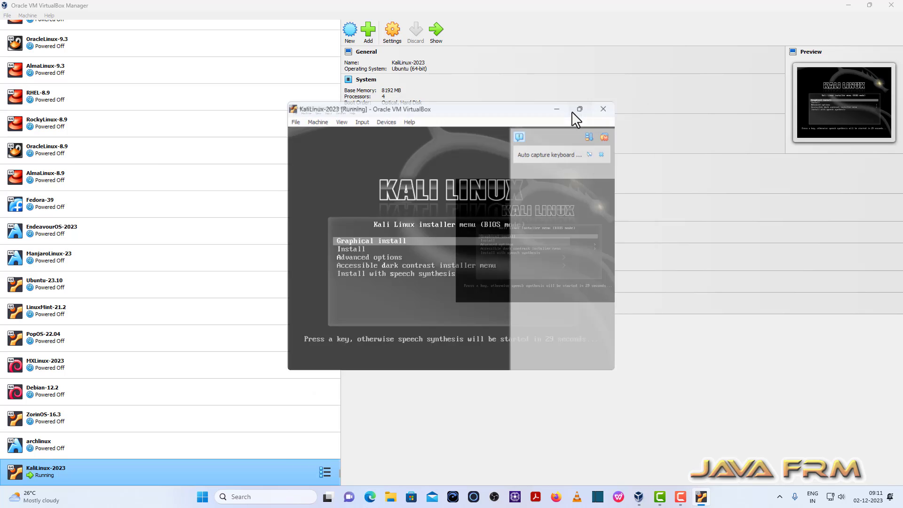
pyautogui.click(579, 108)
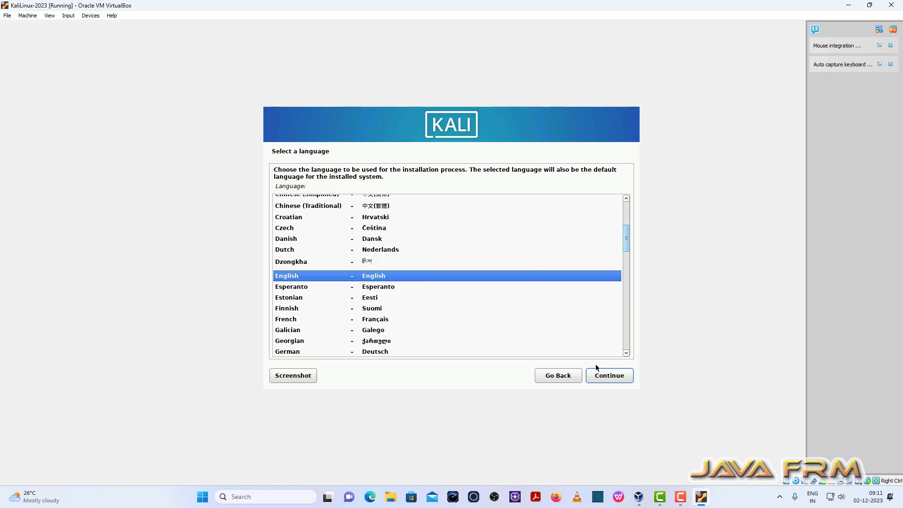
# - Keep English as the language and choose India as the location
pyautogui.click(608, 375)
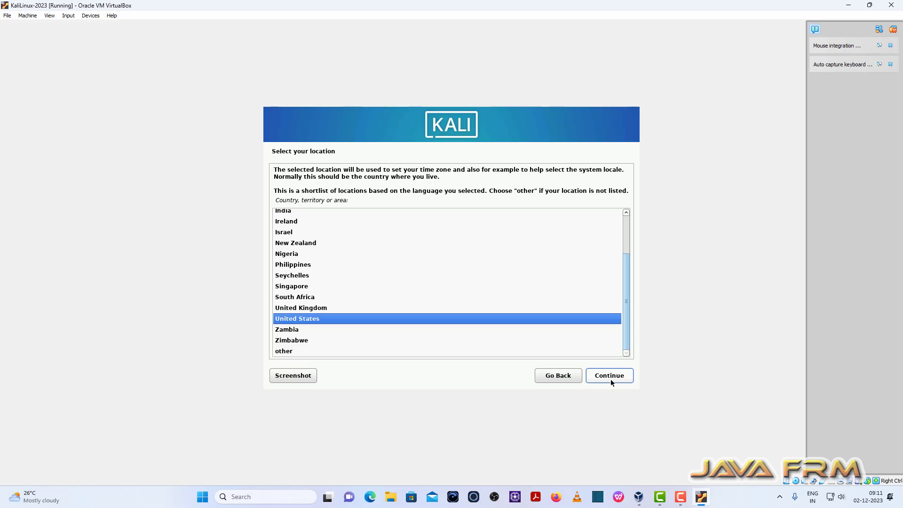
pyautogui.click(294, 296)
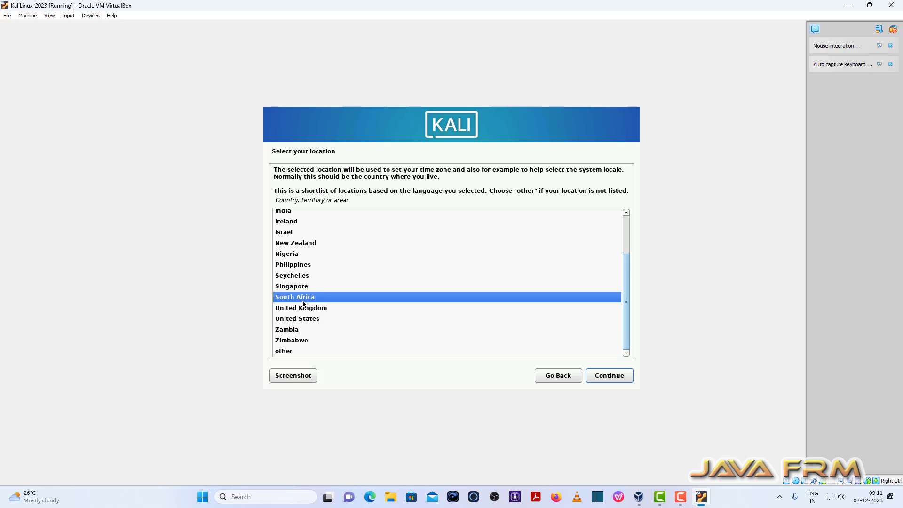
pyautogui.write('i')
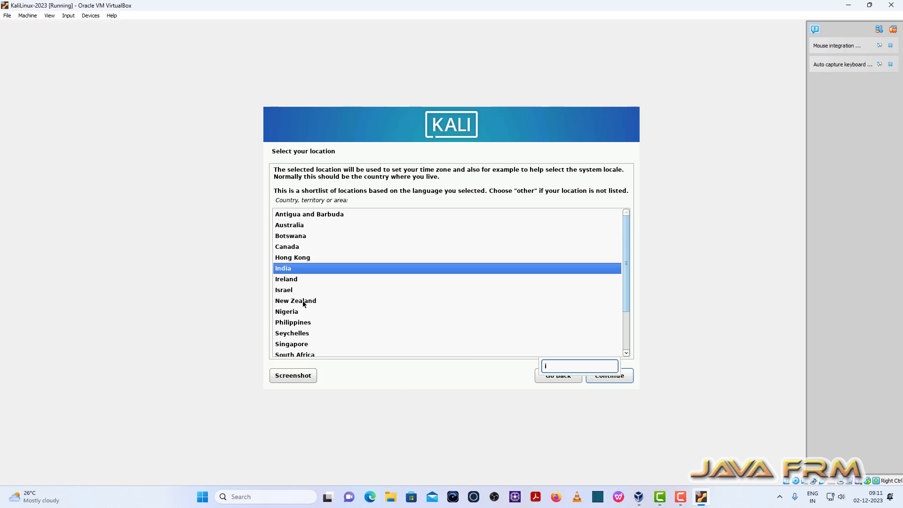
pyautogui.moveTo(321, 292)
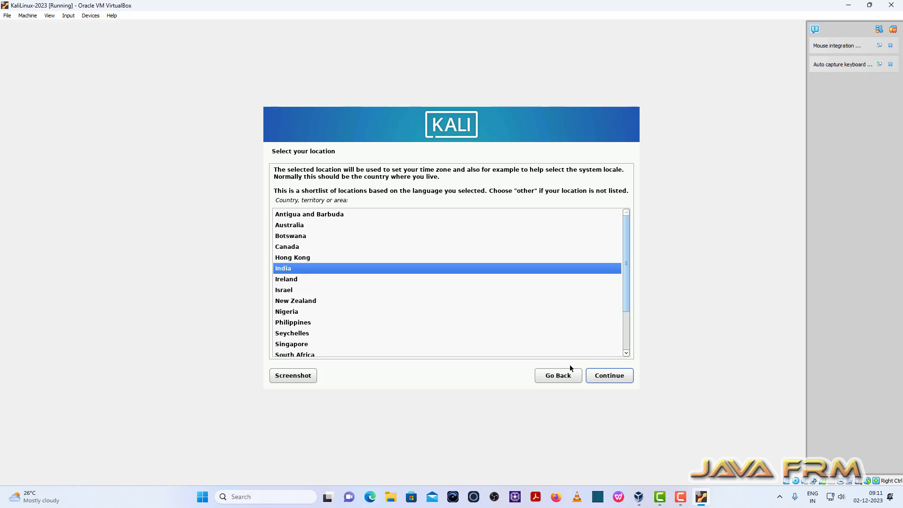
pyautogui.click(609, 375)
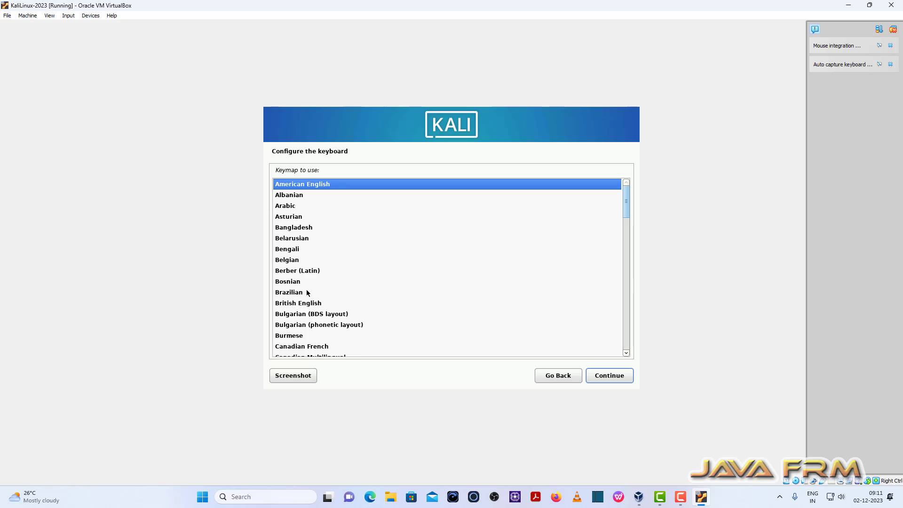
pyautogui.moveTo(609, 375)
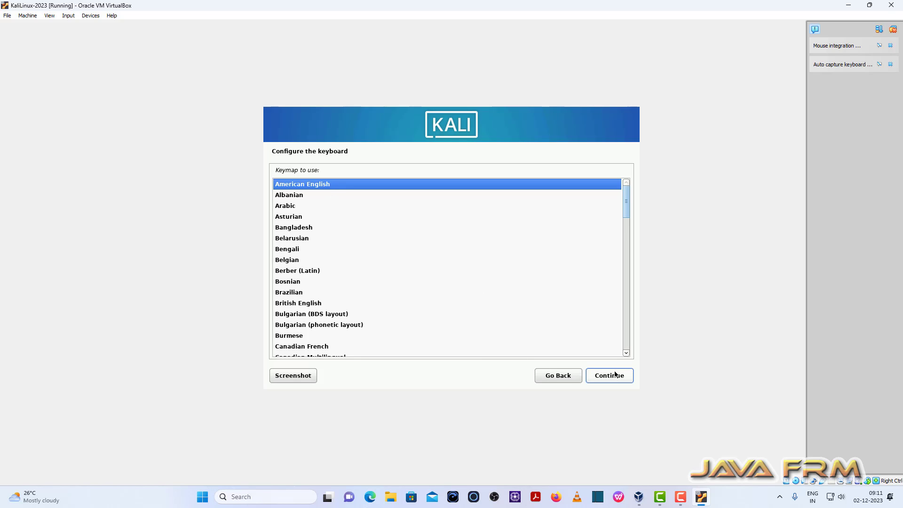
# - Keep the American English keymap and set the hostname kalilinux-2023
pyautogui.click(608, 375)
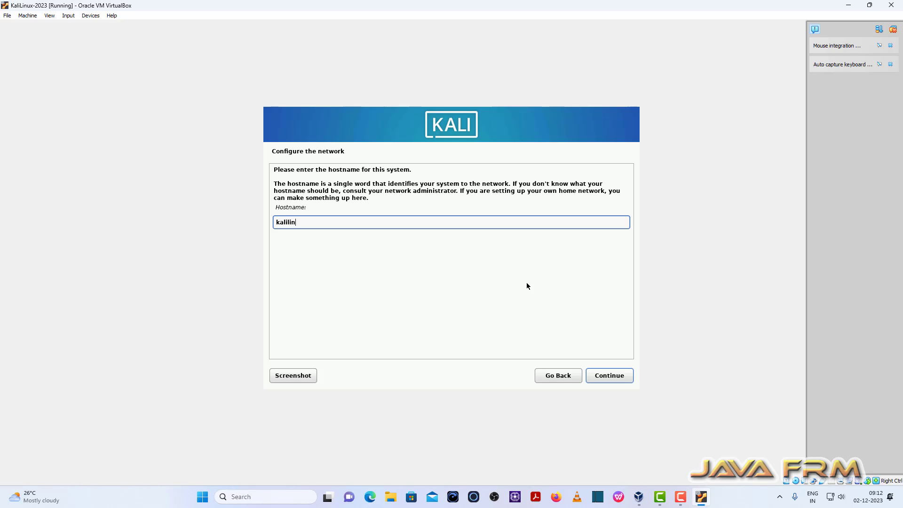
pyautogui.write('ux-')
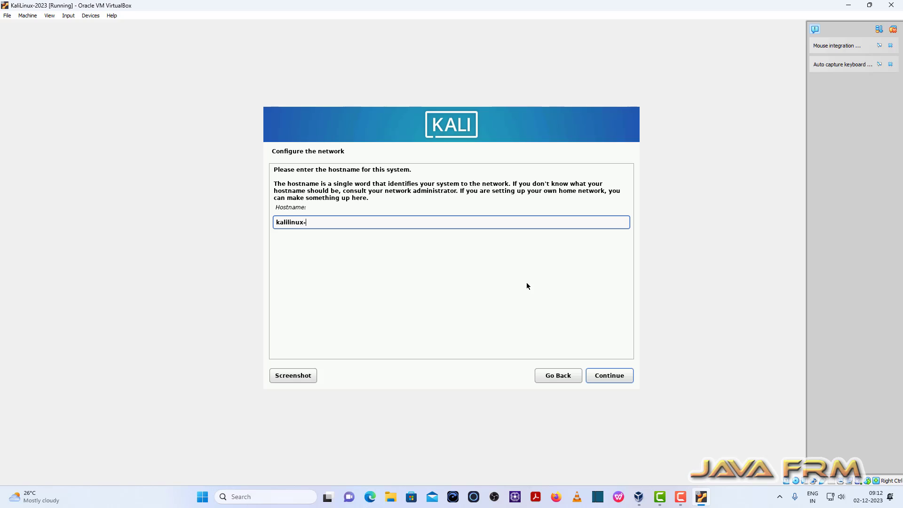
pyautogui.write('2023')
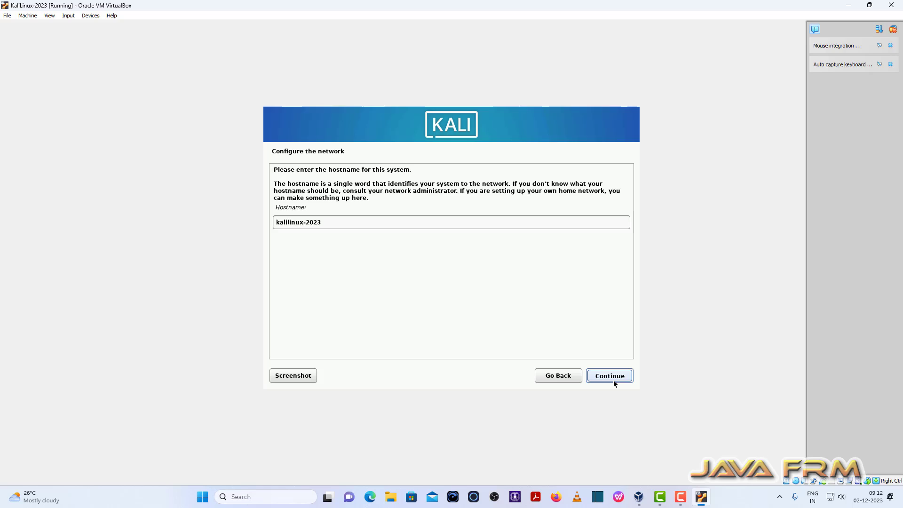
pyautogui.click(608, 376)
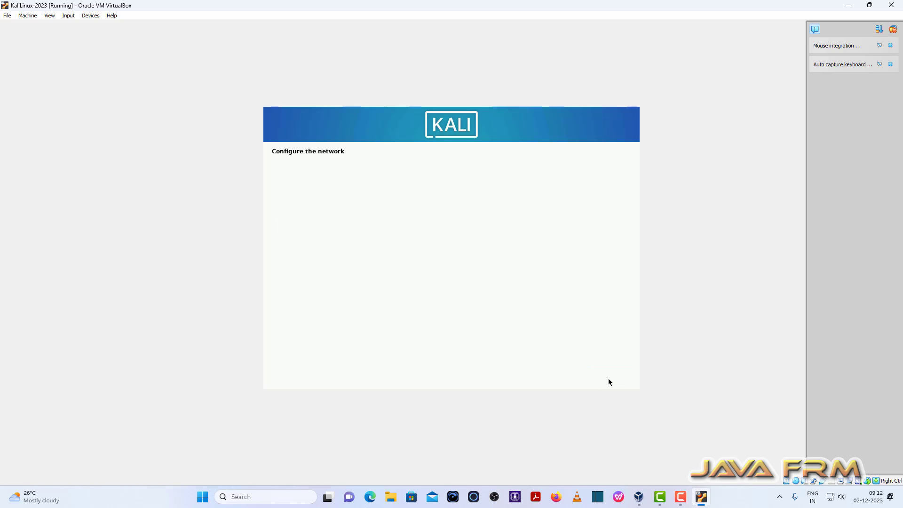
pyautogui.click(608, 375)
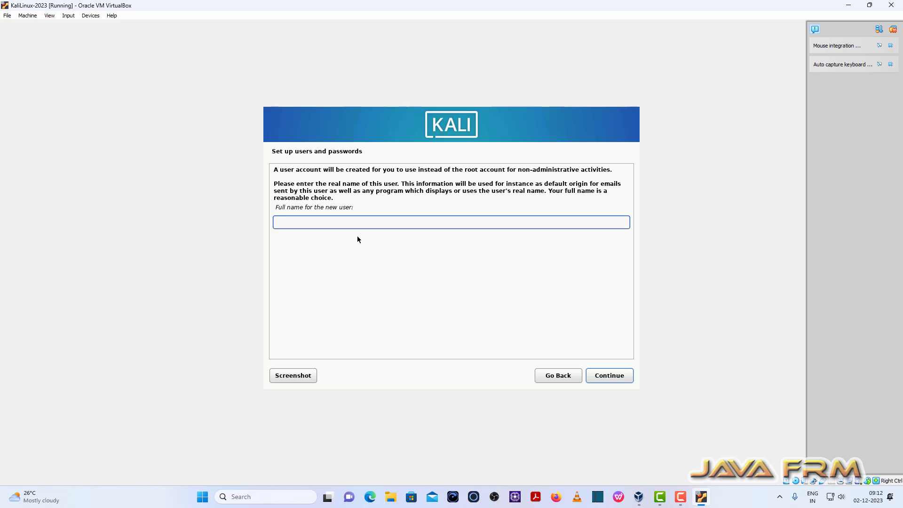
# - Create the user account javafrm and set its password
pyautogui.write('java')
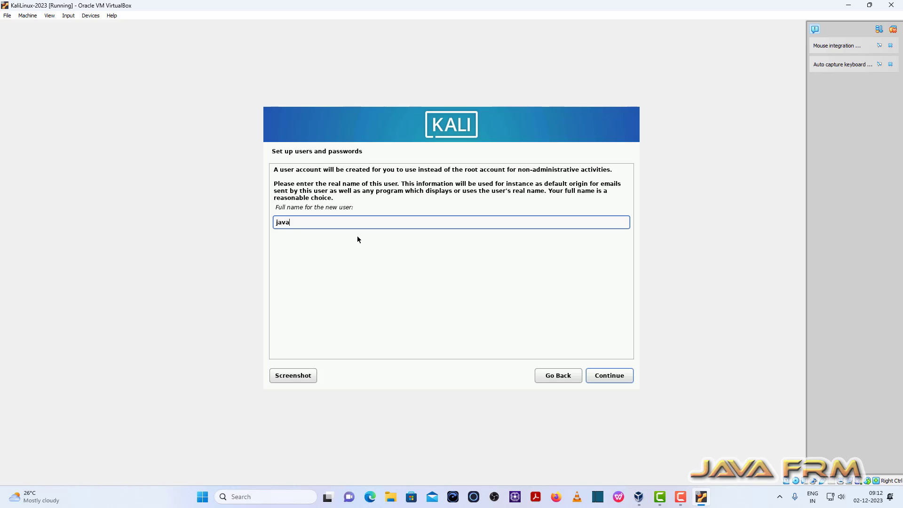
pyautogui.write('frm')
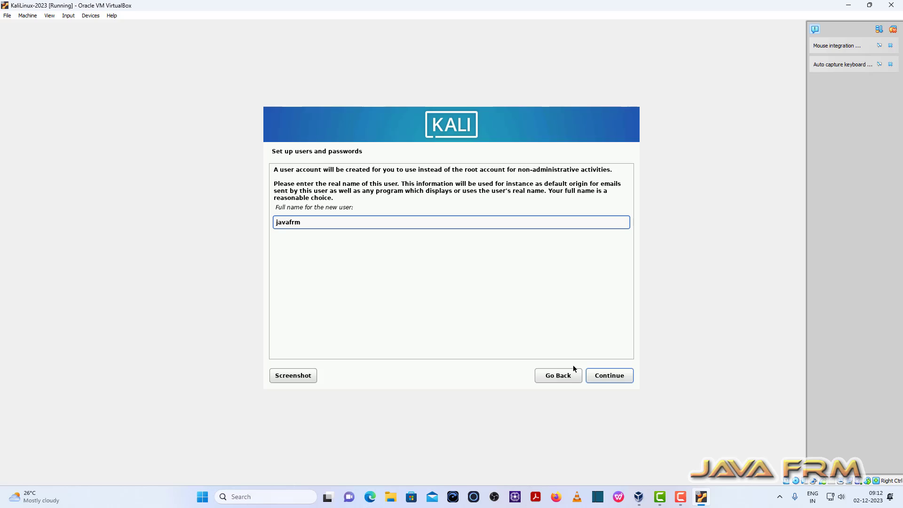
pyautogui.click(608, 375)
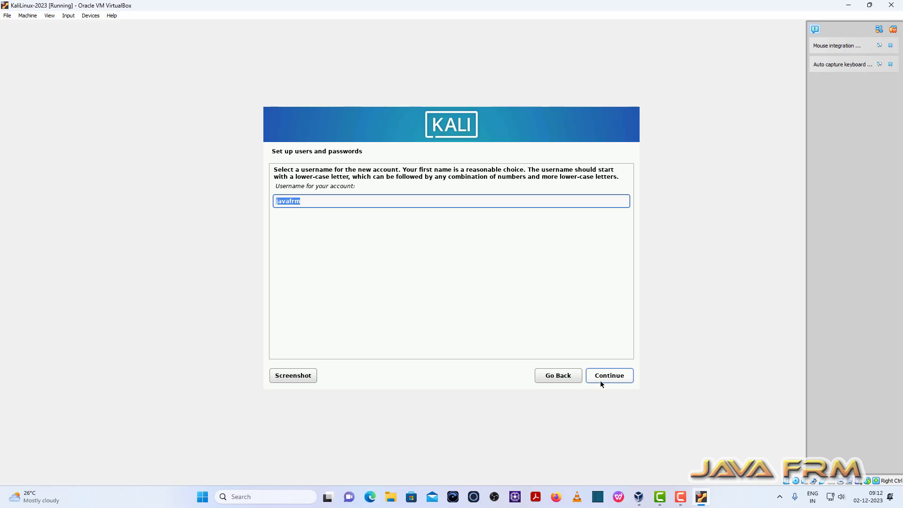
pyautogui.click(609, 375)
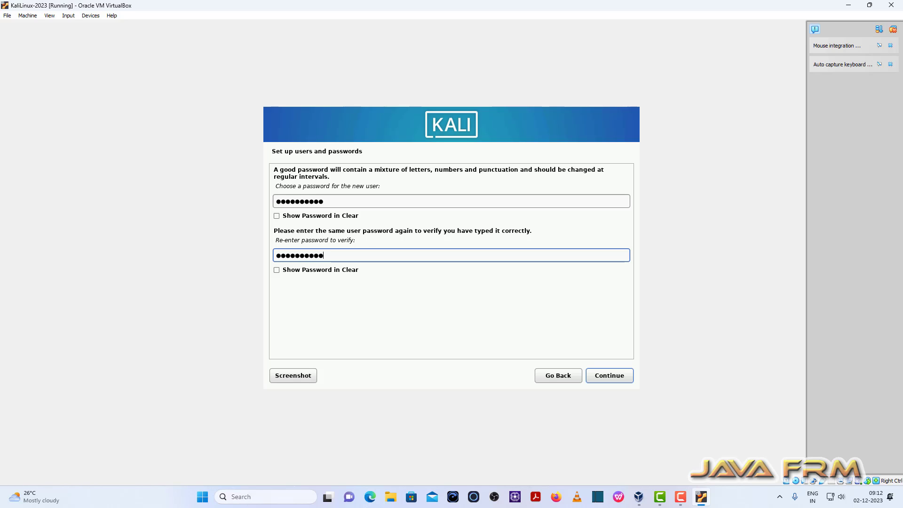
pyautogui.click(609, 375)
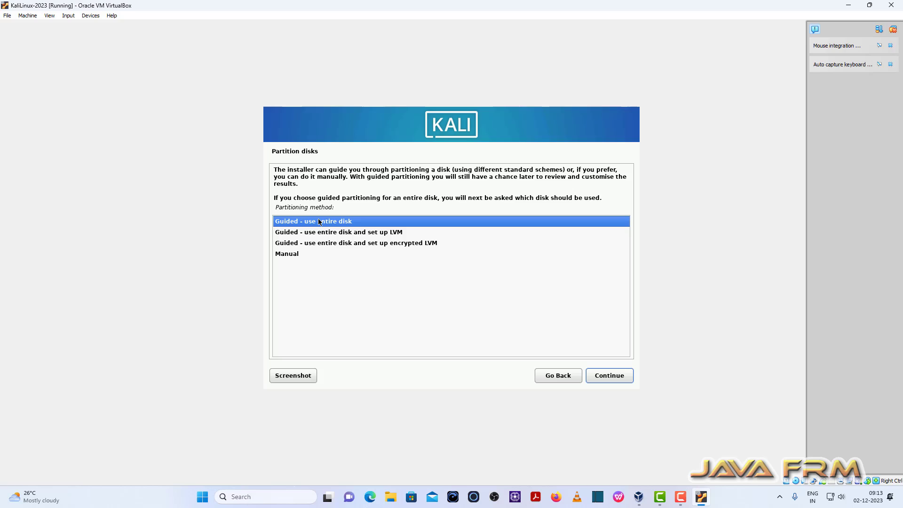
pyautogui.moveTo(526, 356)
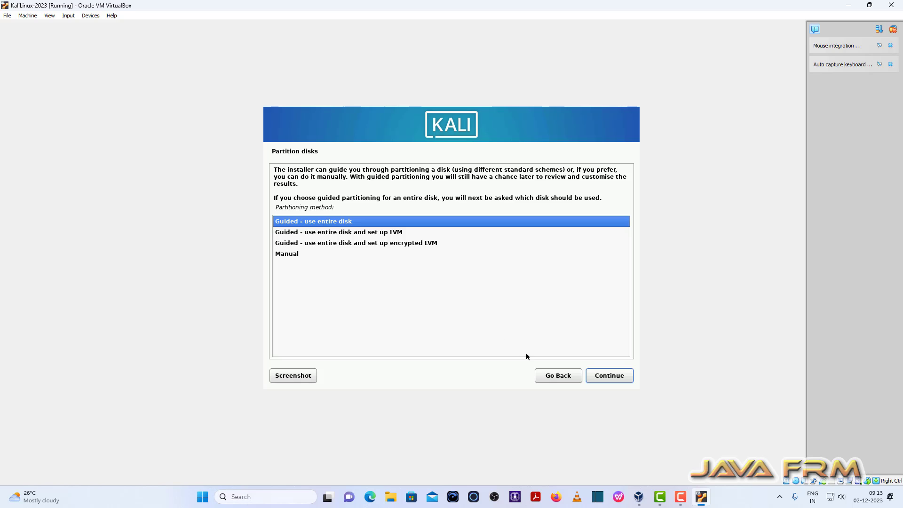
# - Guided-partition the whole 42.9 GB disk into one partition and write the changes
pyautogui.click(608, 375)
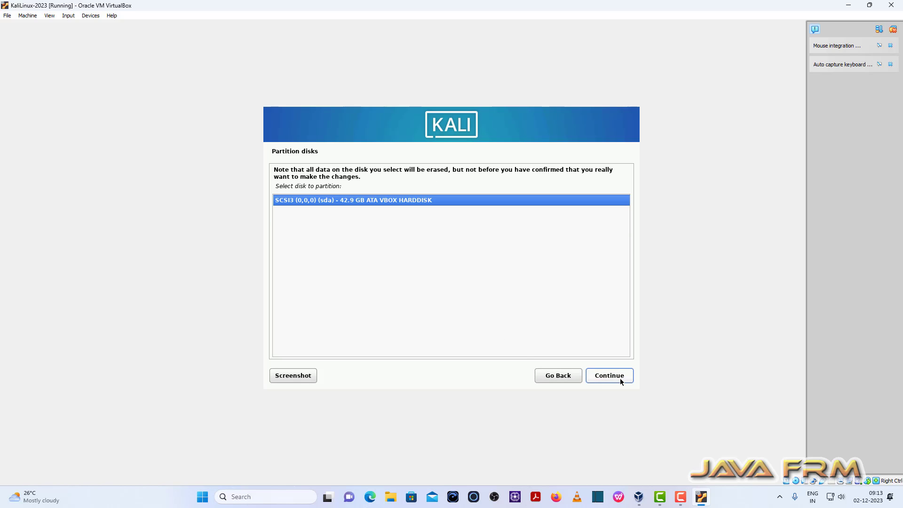
pyautogui.click(609, 375)
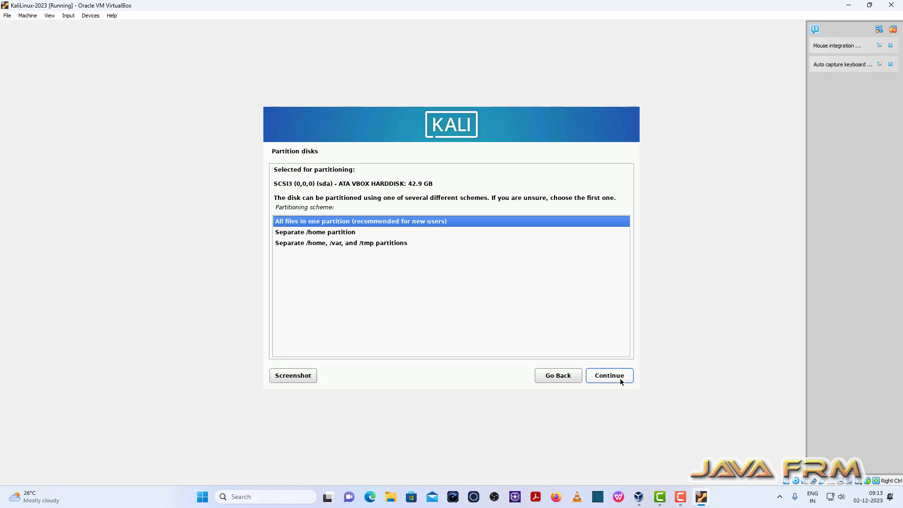
pyautogui.click(609, 375)
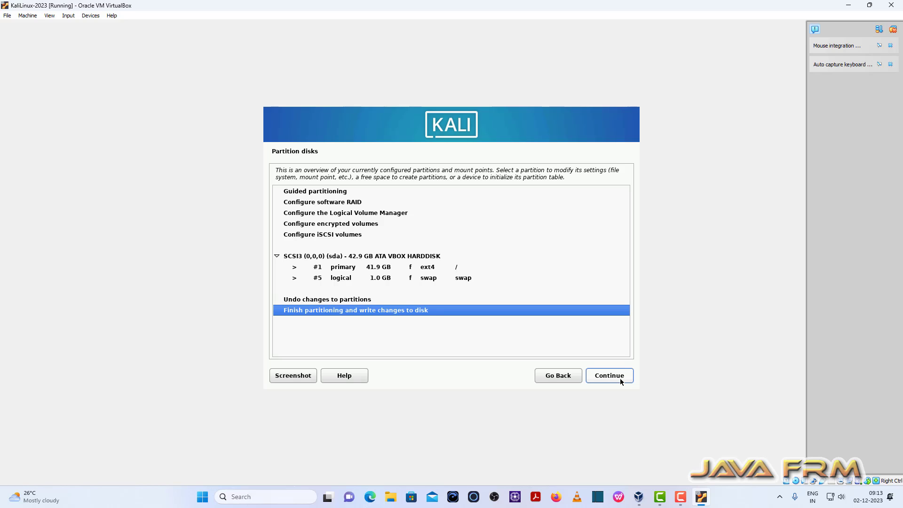
pyautogui.click(609, 375)
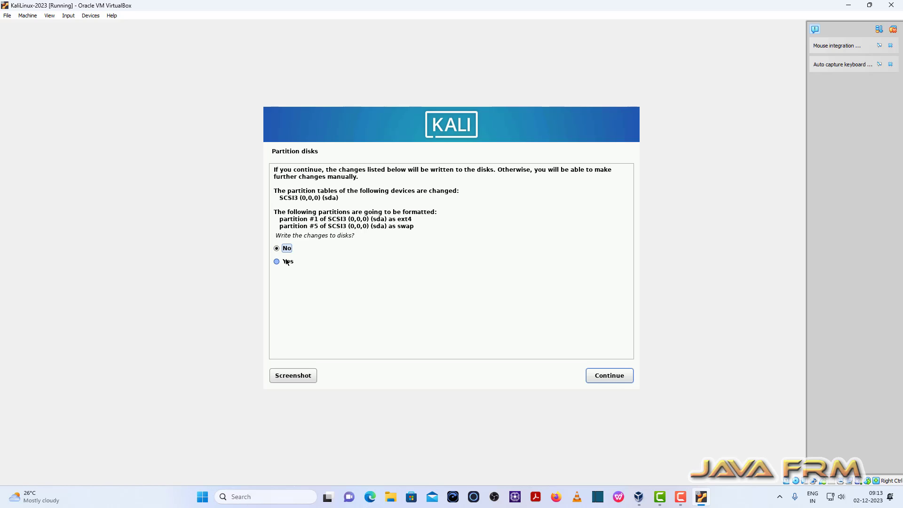
pyautogui.click(277, 261)
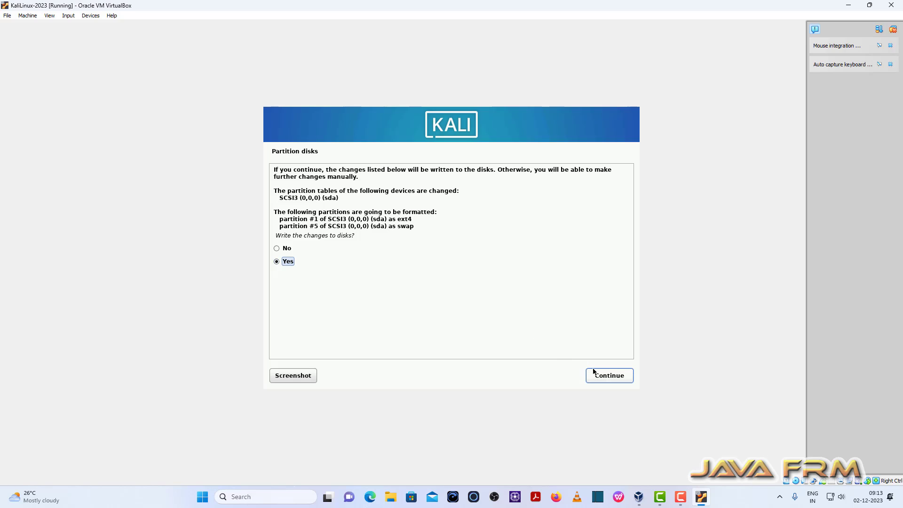
pyautogui.click(608, 375)
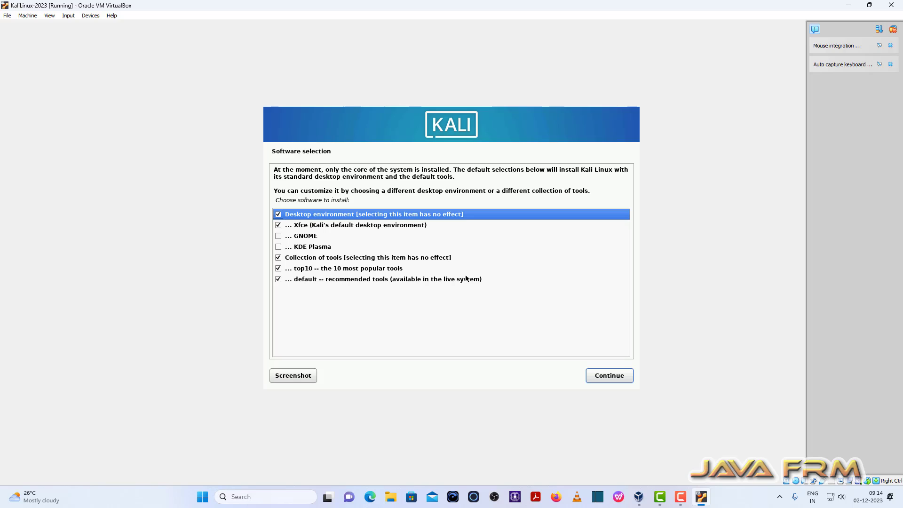
pyautogui.moveTo(344, 241)
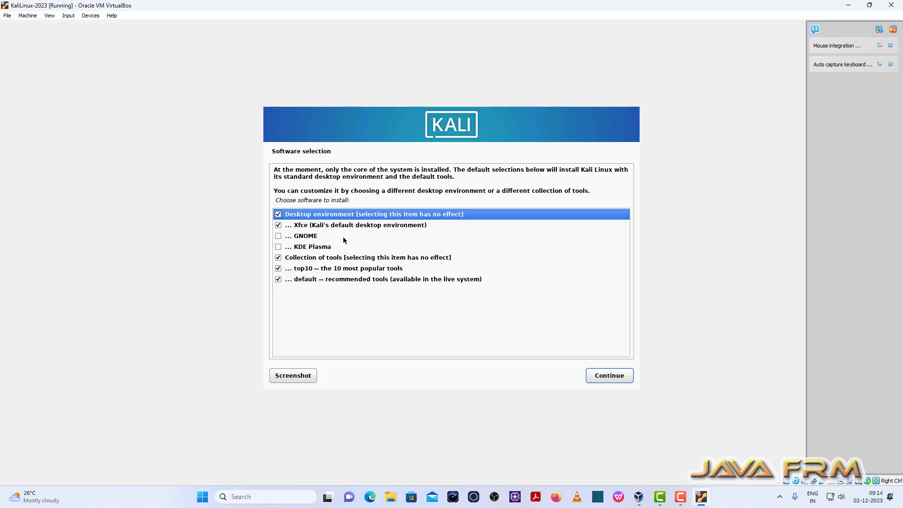
pyautogui.moveTo(408, 224)
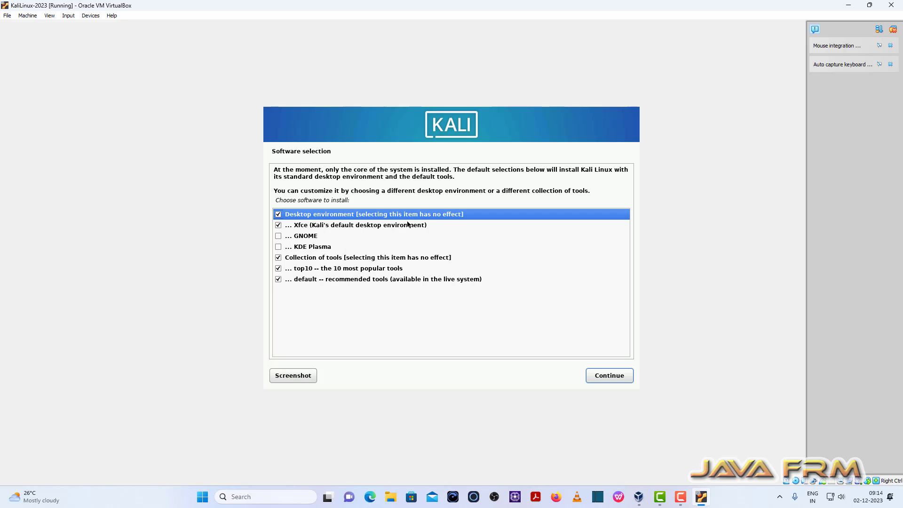
pyautogui.moveTo(380, 231)
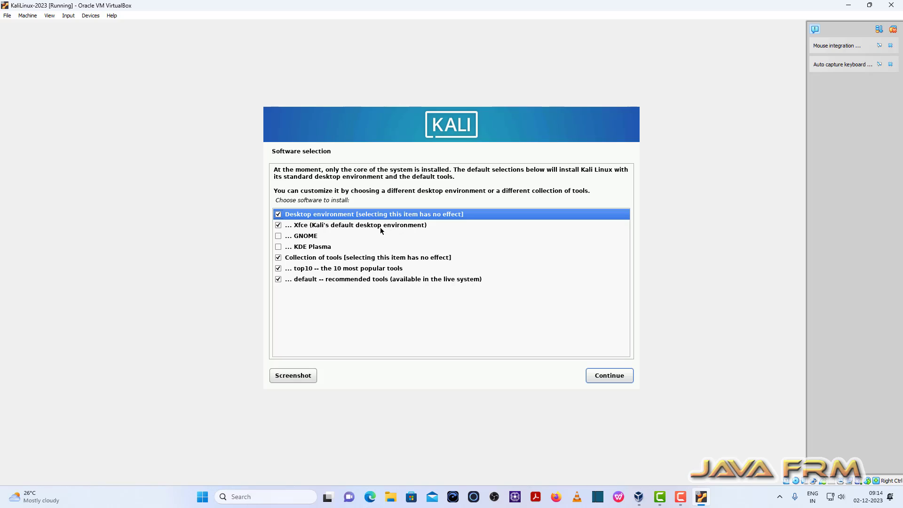
pyautogui.moveTo(377, 231)
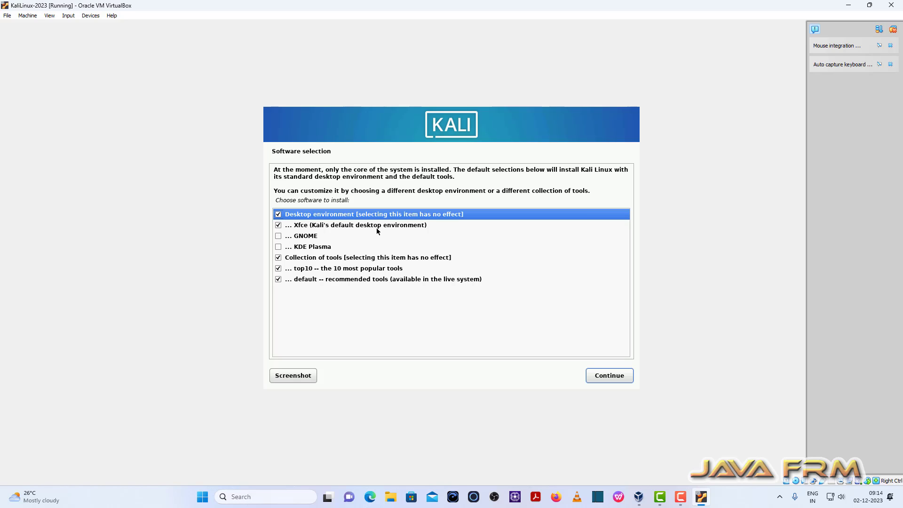
pyautogui.moveTo(602, 366)
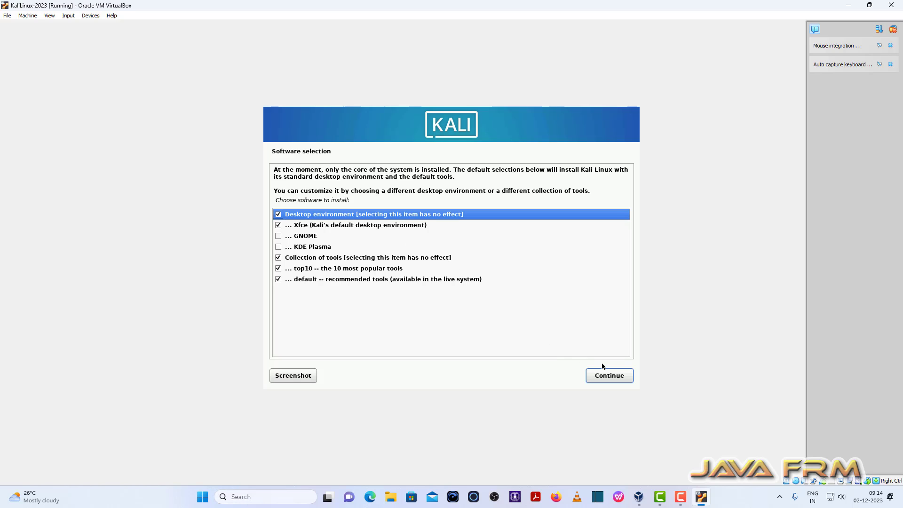
pyautogui.moveTo(609, 380)
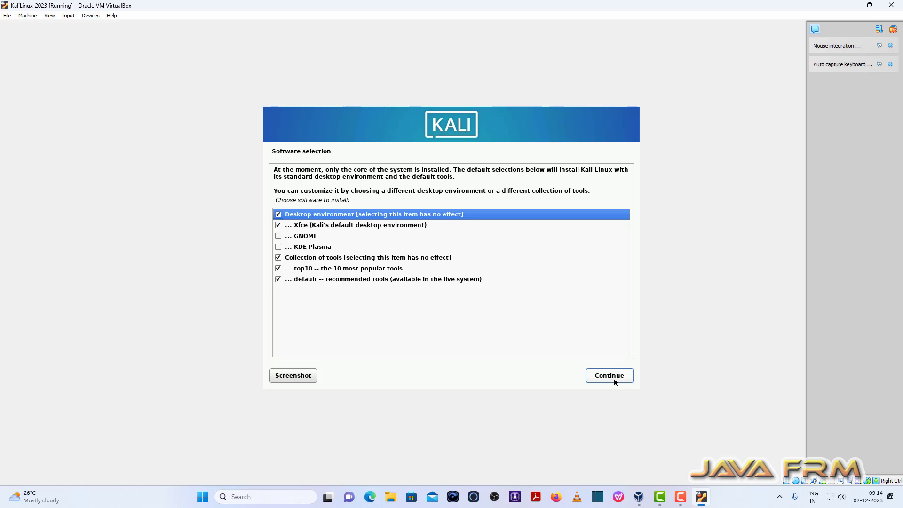
# - Keep the Xfce desktop, top10 and default tool selections and continue
pyautogui.click(608, 375)
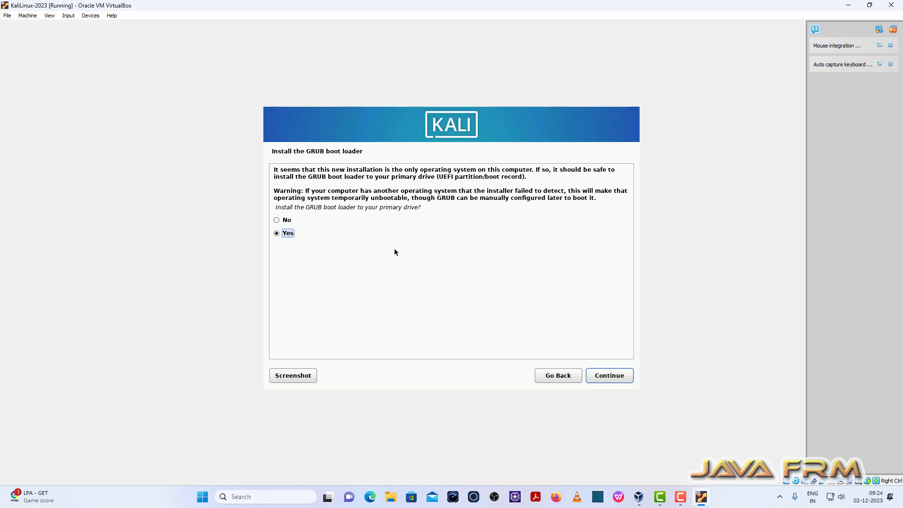
# - Install GRUB on /dev/sda and reboot into the installed Kali system
pyautogui.click(609, 375)
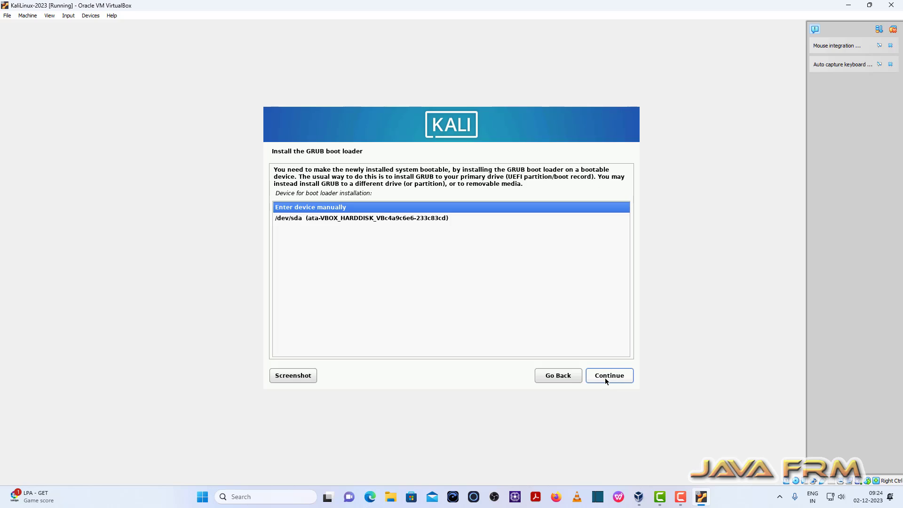
pyautogui.click(361, 217)
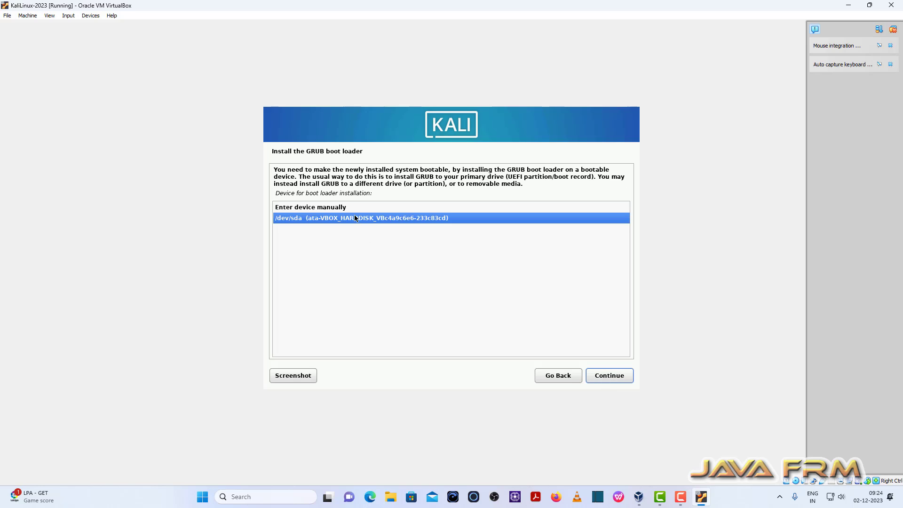
pyautogui.click(609, 375)
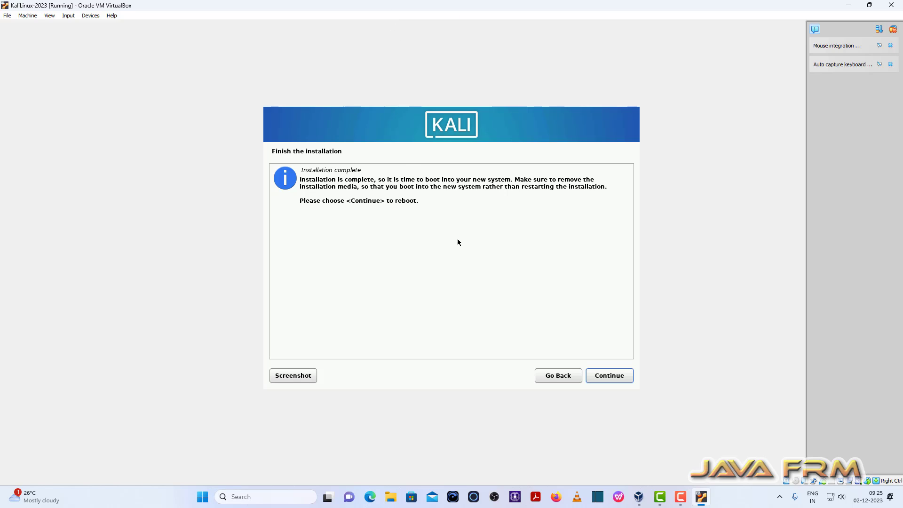
pyautogui.moveTo(523, 307)
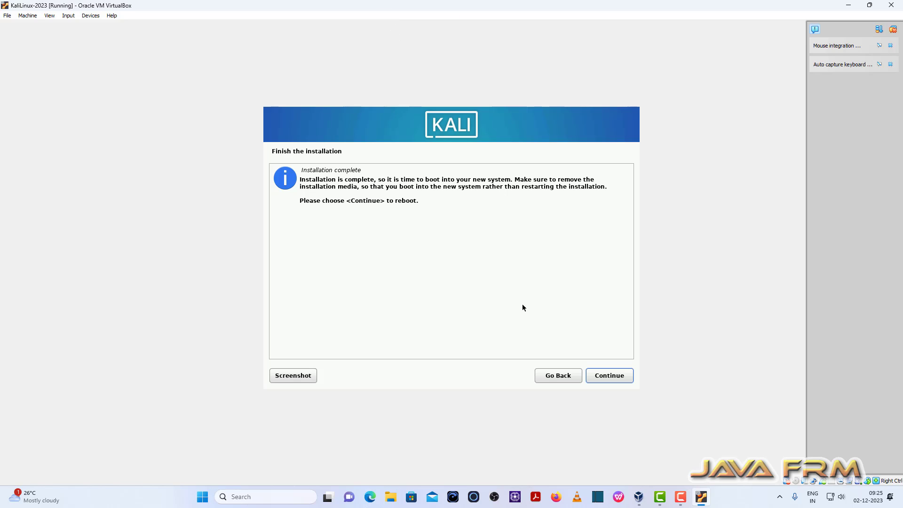
pyautogui.click(609, 375)
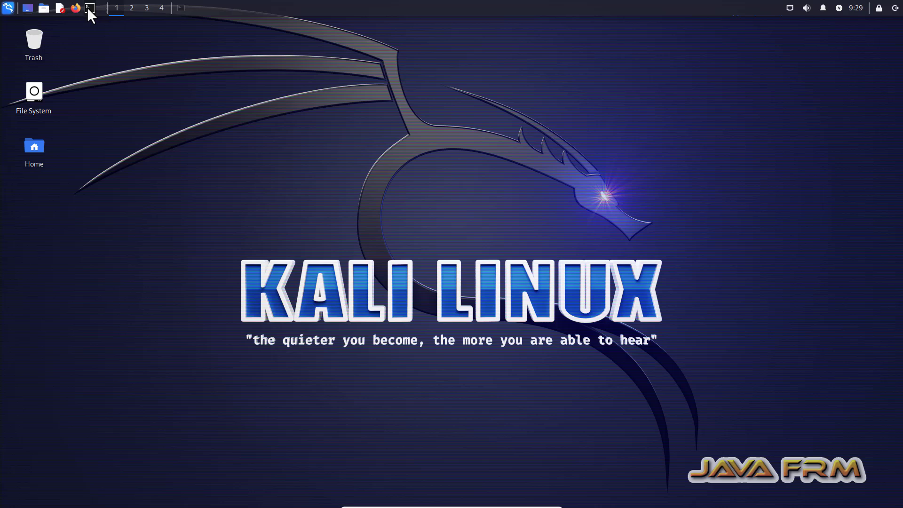
# - Run 'apt list --installed | grep virtualbox' in a terminal, review the output, and close it
pyautogui.click(88, 8)
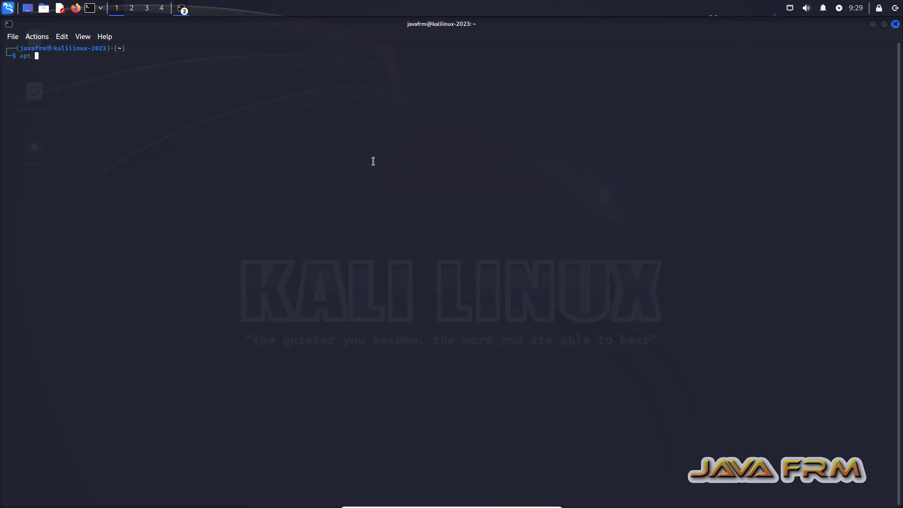
pyautogui.write('list --')
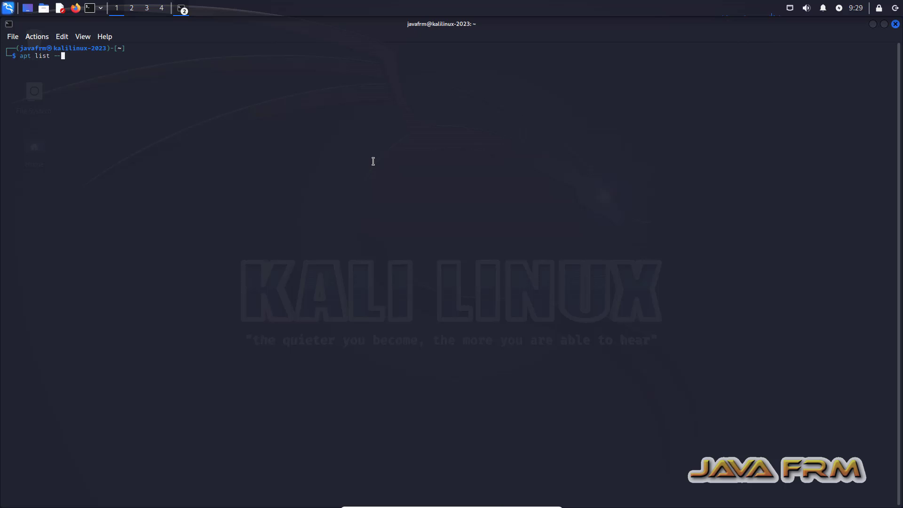
pyautogui.write('installed')
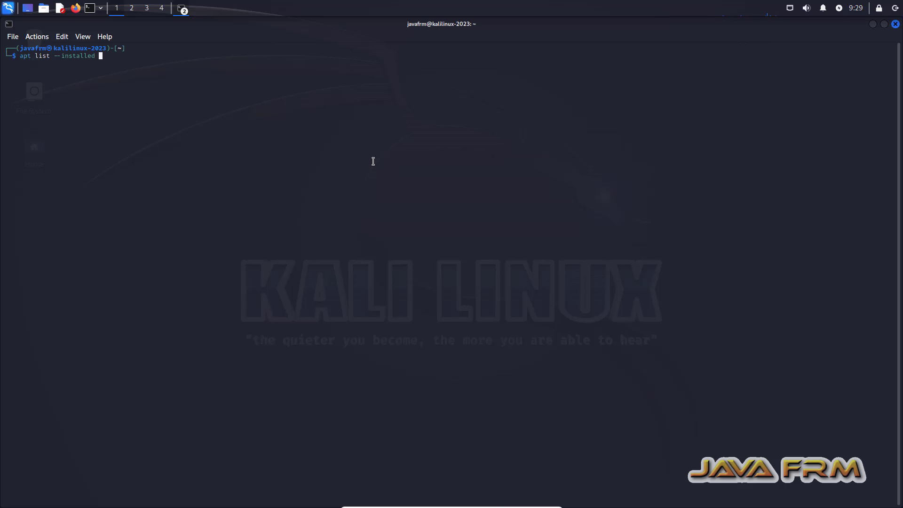
pyautogui.write('|grep v')
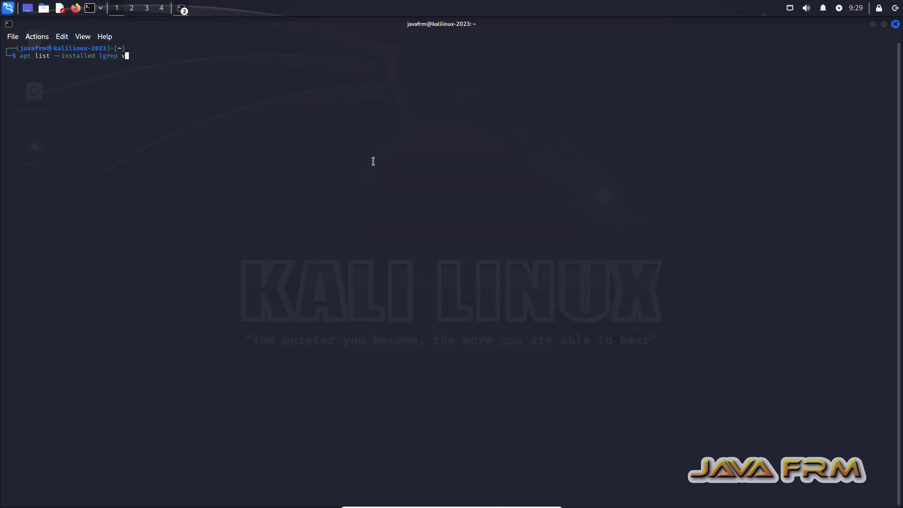
pyautogui.write('irtualbox*')
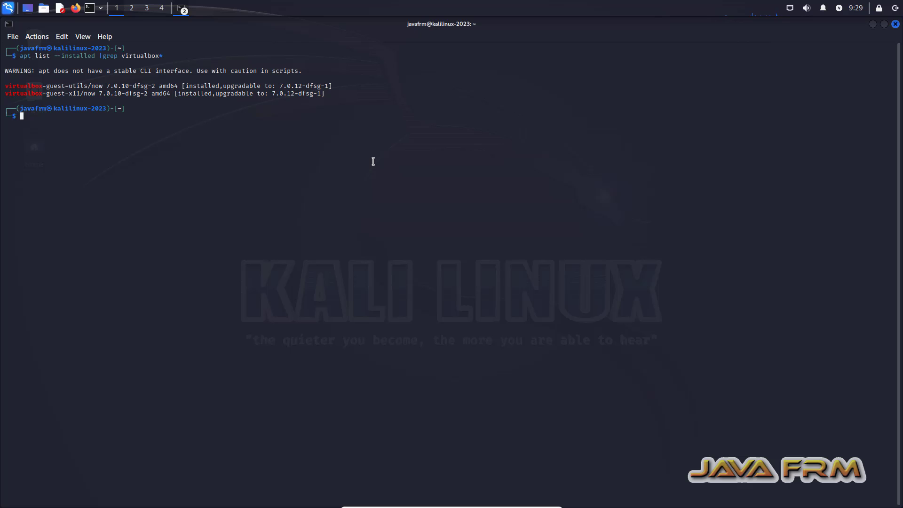
pyautogui.moveTo(308, 102)
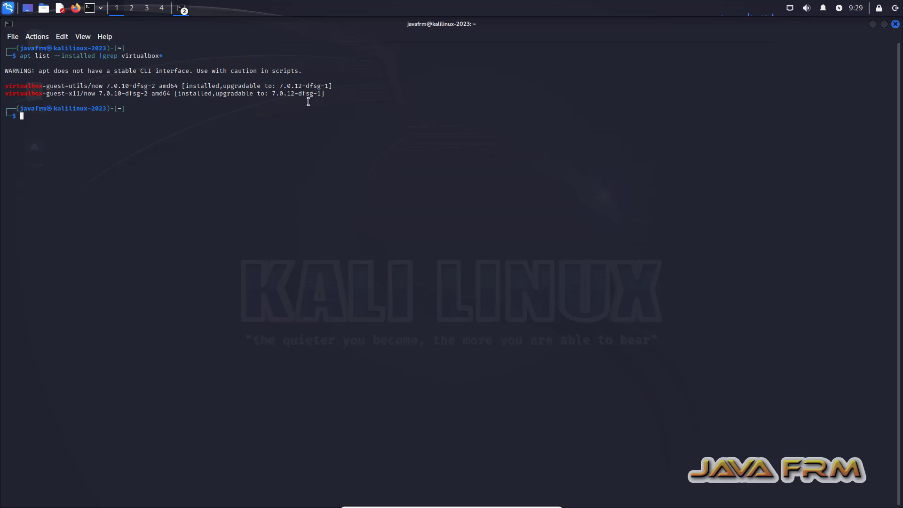
pyautogui.moveTo(3, 85); pyautogui.dragTo(331, 94)
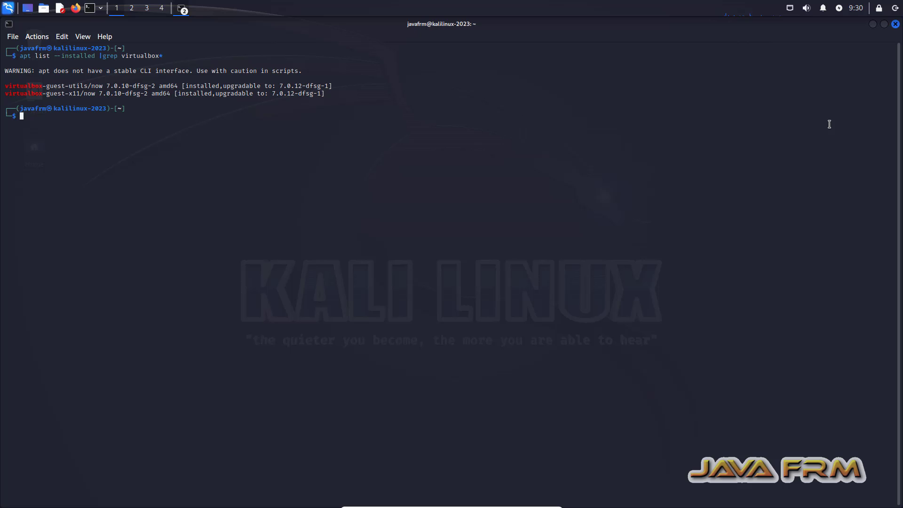
pyautogui.click(896, 23)
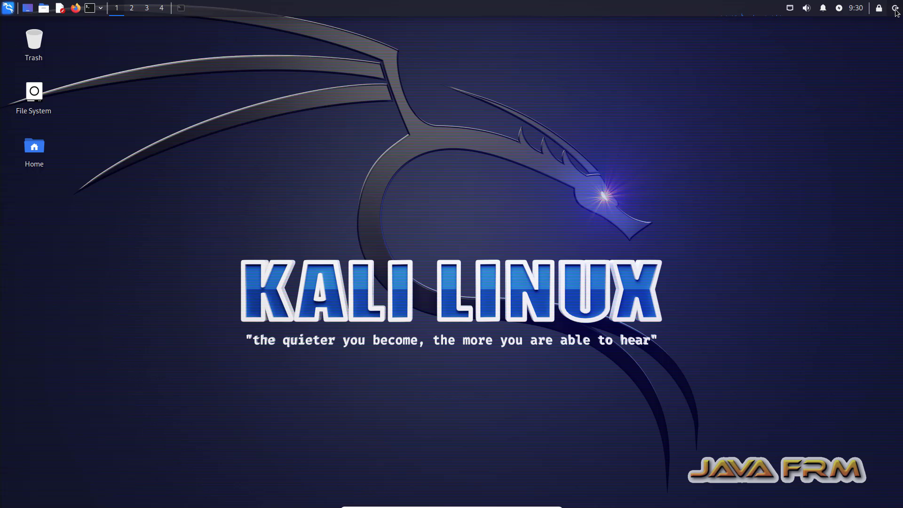
# - Power off Kali and set Shared Clipboard and Drag'n'Drop to Bidirectional
pyautogui.click(896, 8)
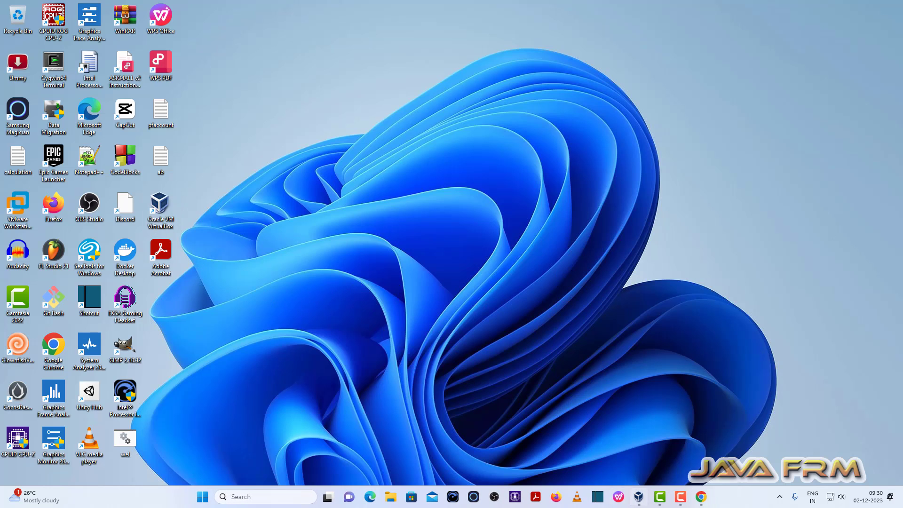
pyautogui.click(638, 497)
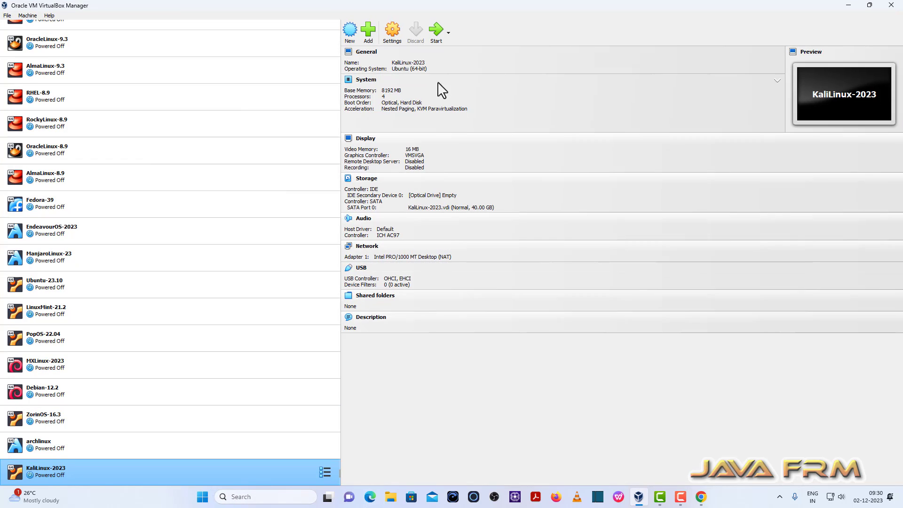
pyautogui.click(392, 30)
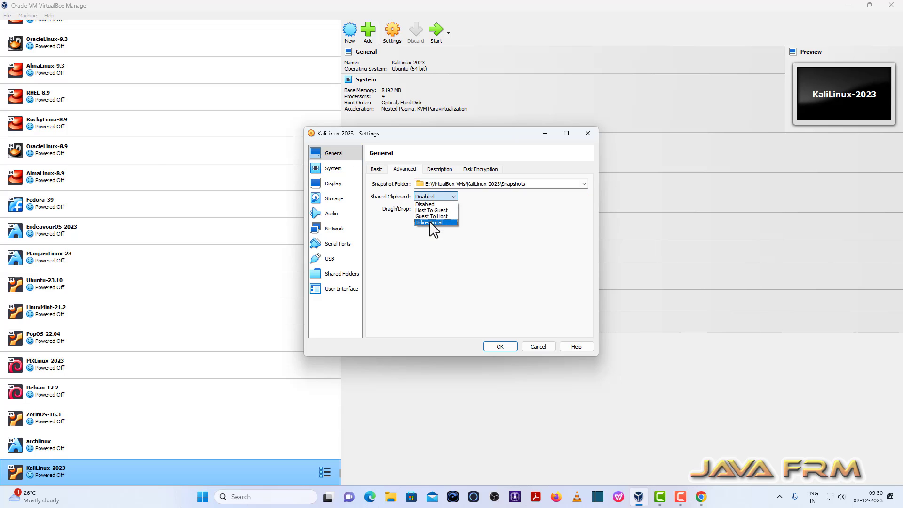
pyautogui.click(429, 222)
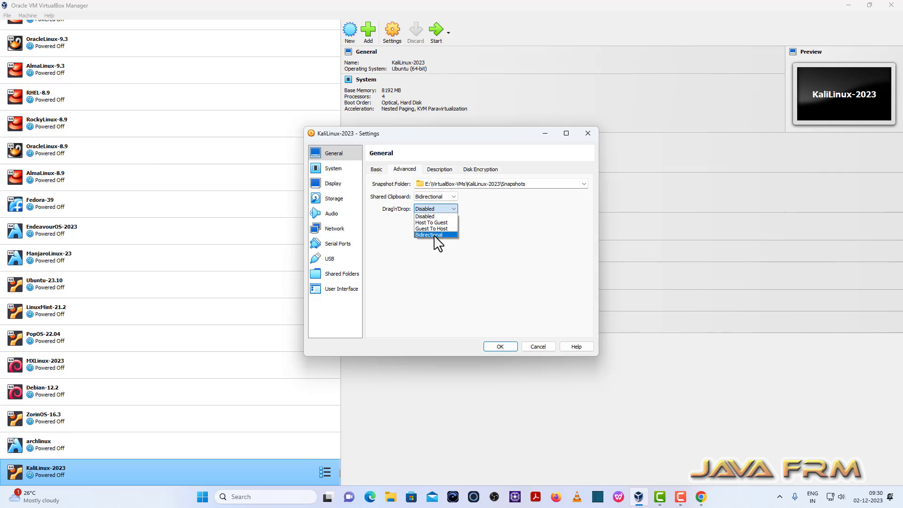
pyautogui.click(333, 167)
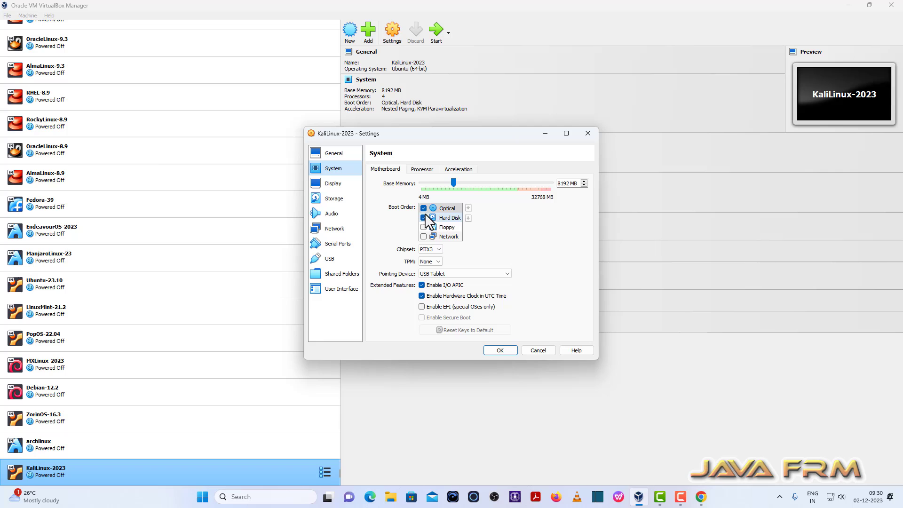
# - Move Hard Disk above Optical in the KaliLinux-2023 boot order
pyautogui.click(467, 217)
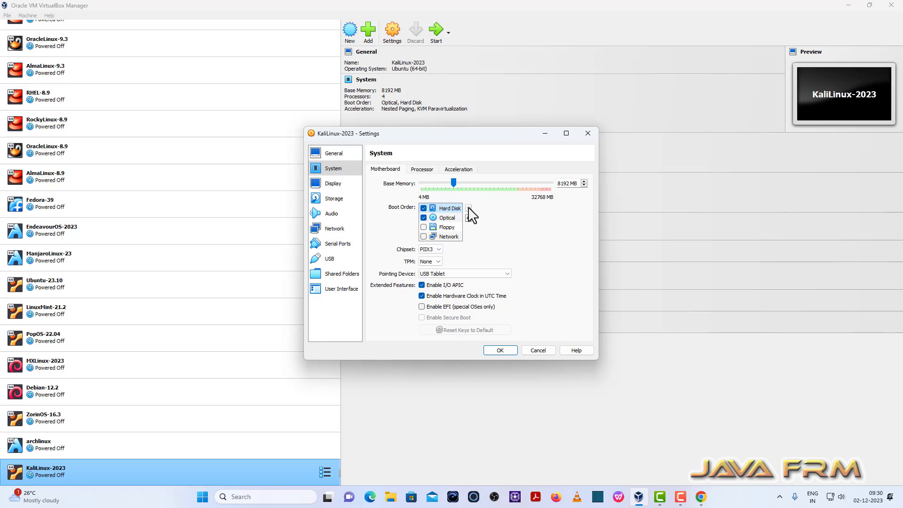
pyautogui.moveTo(331, 214)
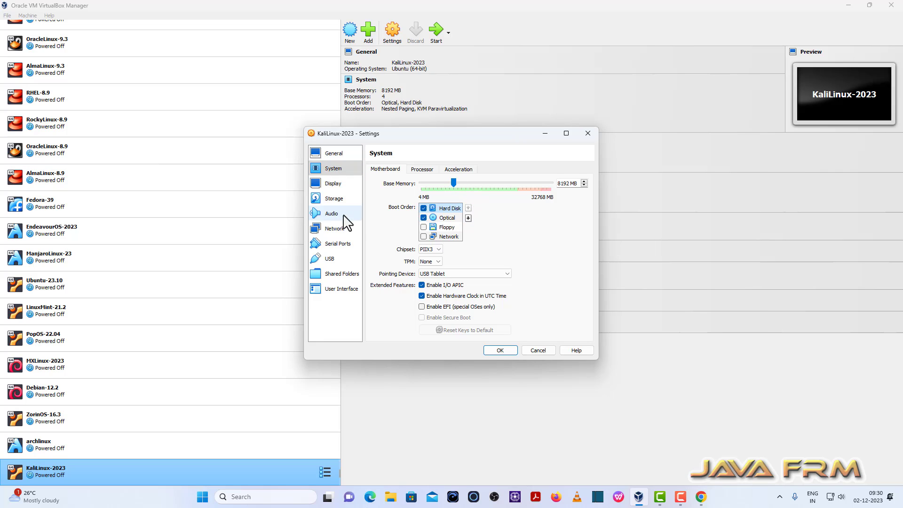
pyautogui.click(335, 228)
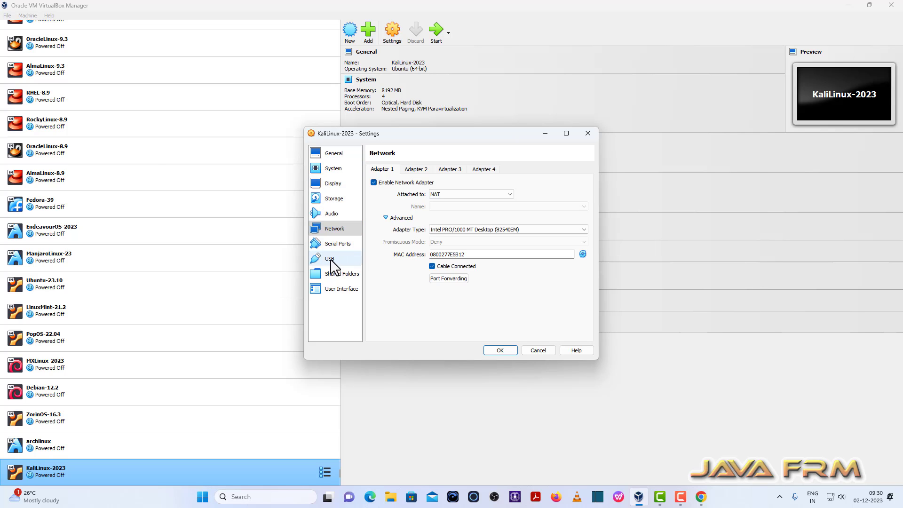
# - Add a new shared folder pointing to D:\Linux-ISO-2022 on the host
pyautogui.click(341, 272)
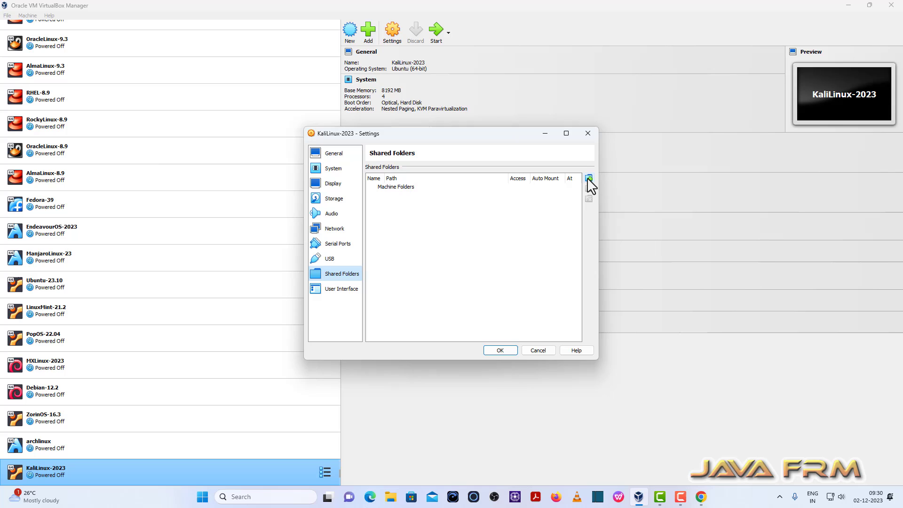
pyautogui.click(588, 179)
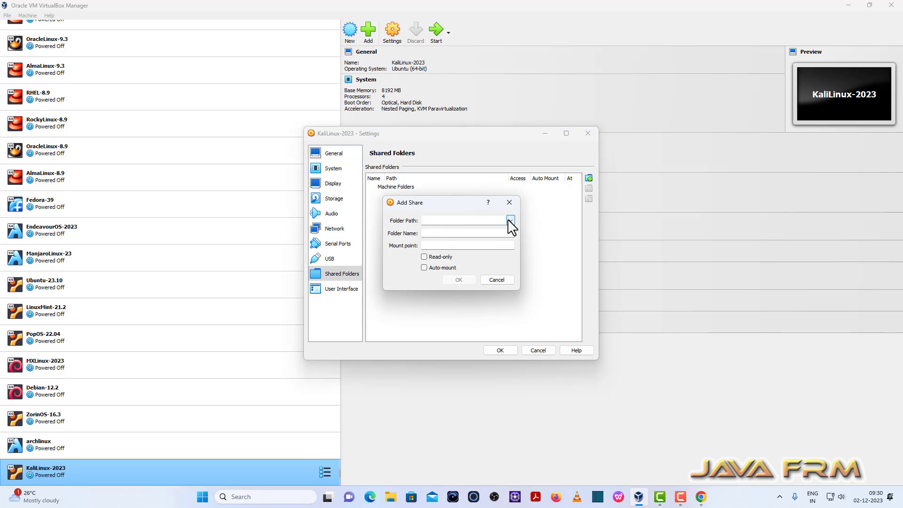
pyautogui.click(509, 220)
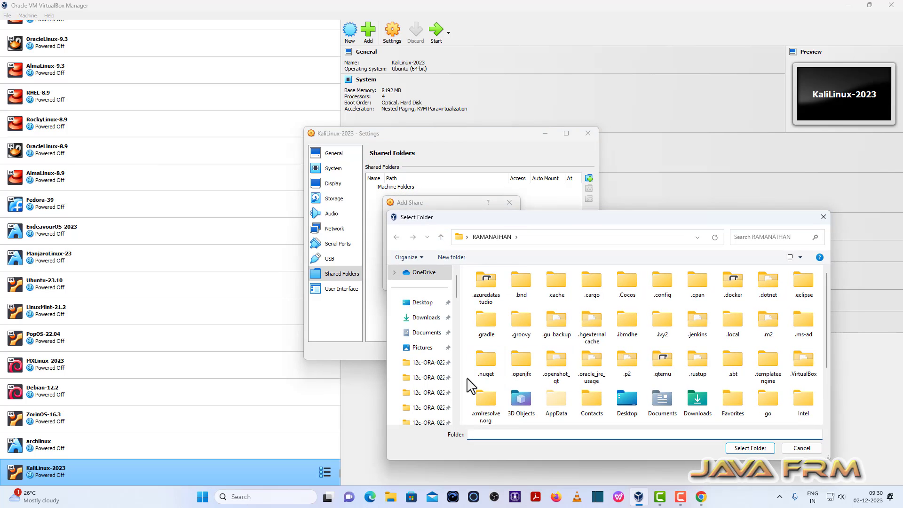
pyautogui.click(411, 347)
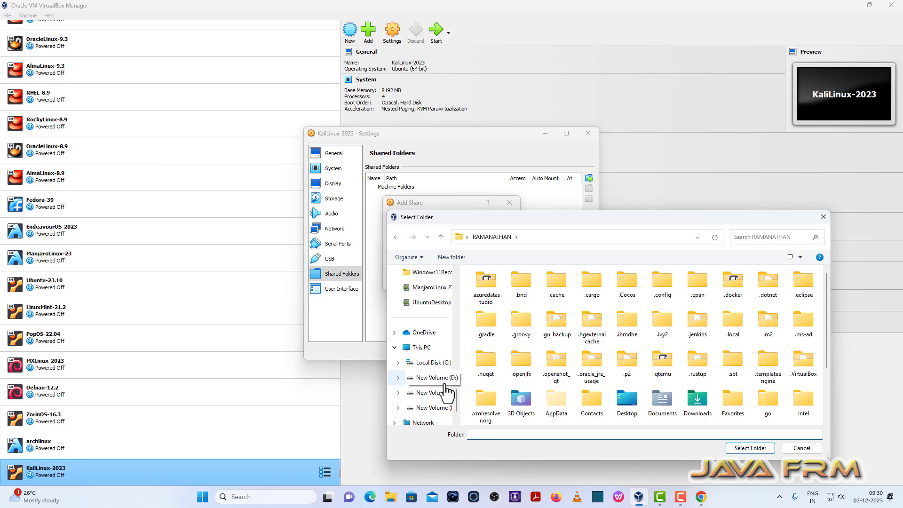
pyautogui.click(436, 377)
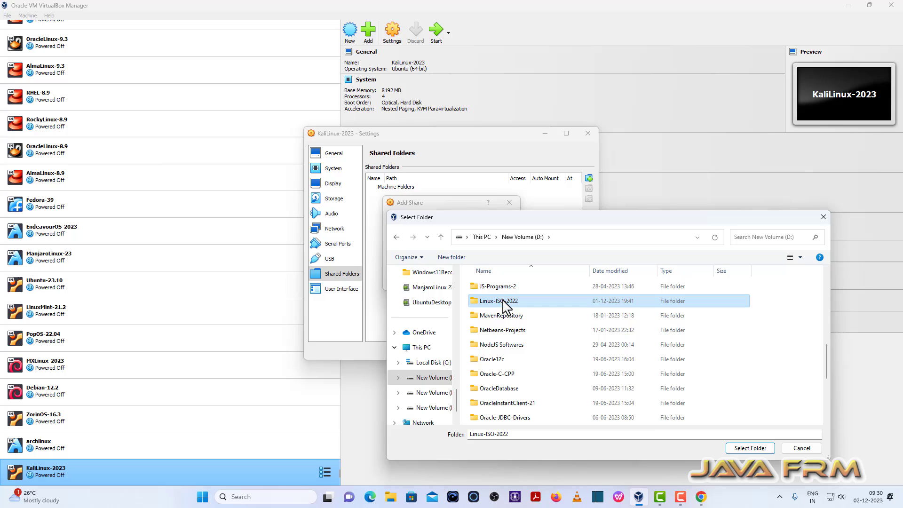
pyautogui.click(750, 448)
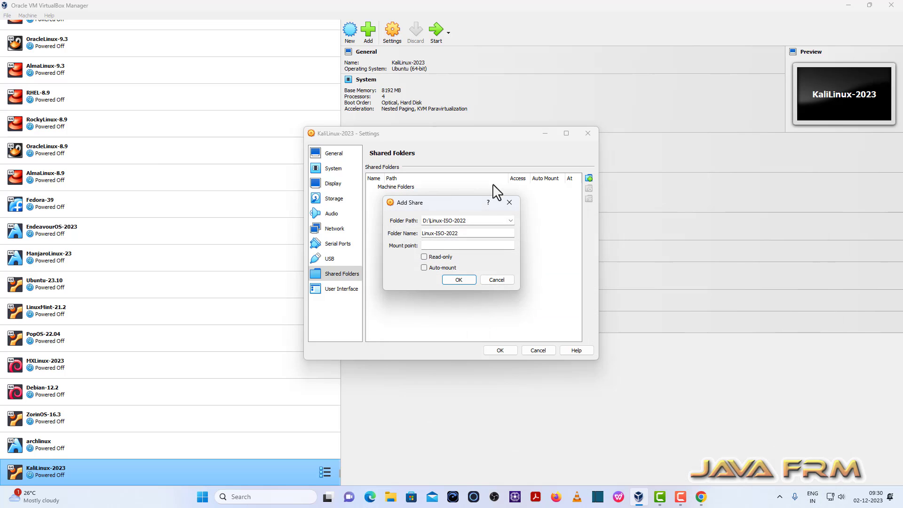
# - Set the Linux-ISO-2022 share to auto-mount and save the VM settings
pyautogui.click(425, 267)
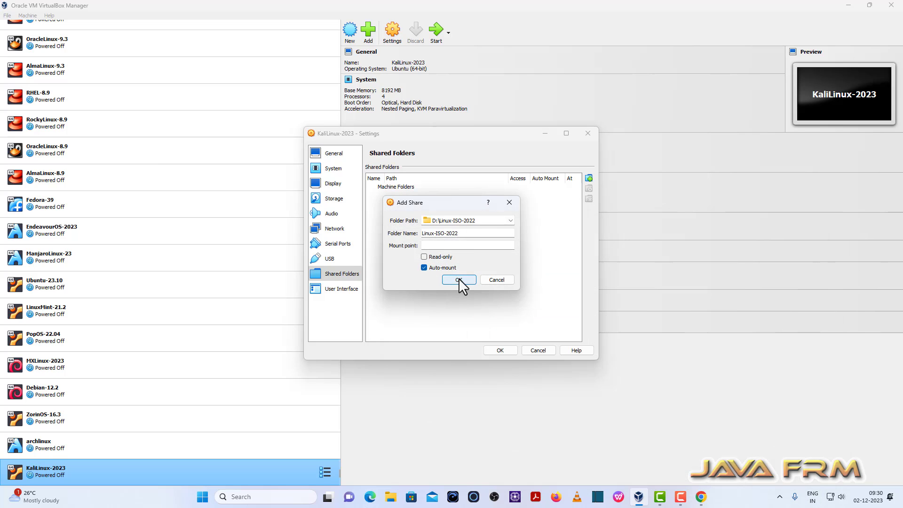
pyautogui.click(458, 280)
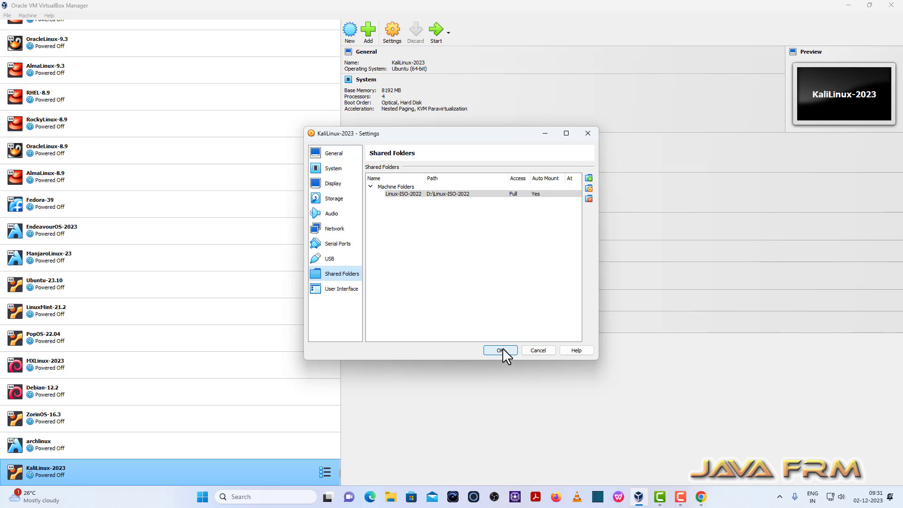
pyautogui.click(498, 350)
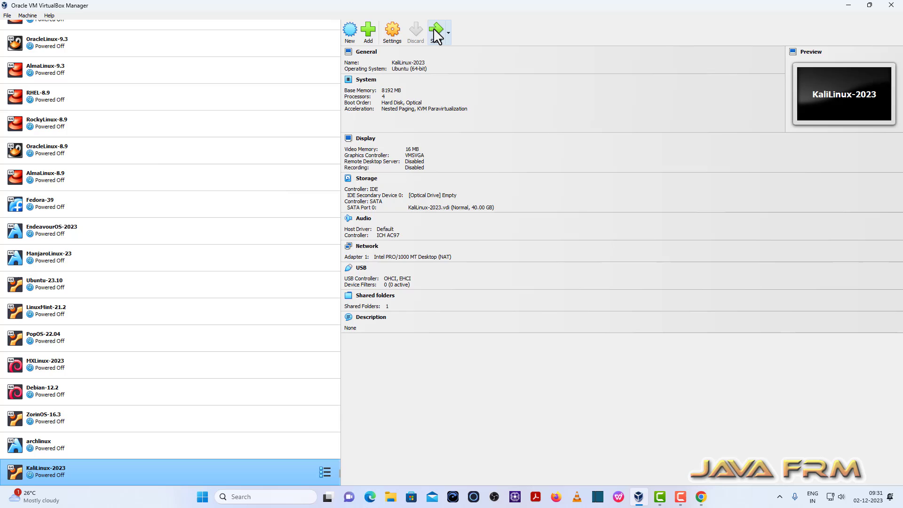
# - Start the KaliLinux-2023 virtual machine from the toolbar
pyautogui.click(434, 32)
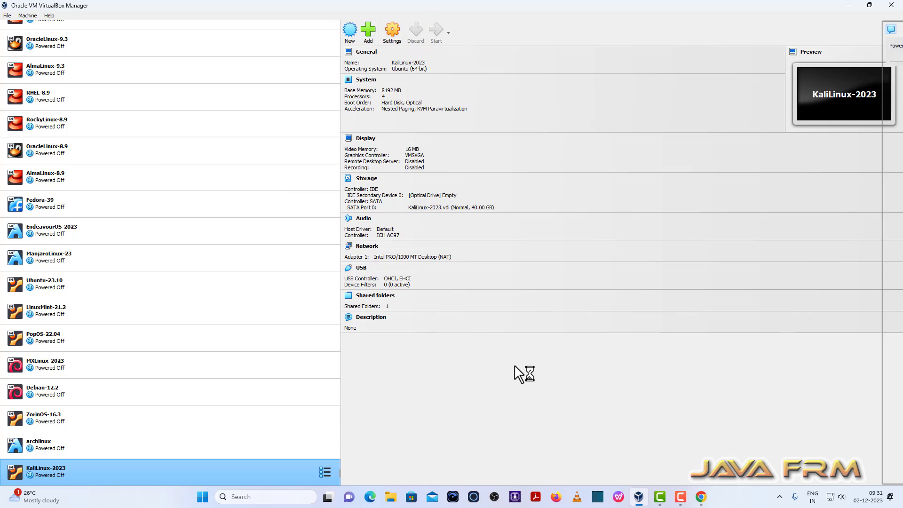
pyautogui.click(436, 31)
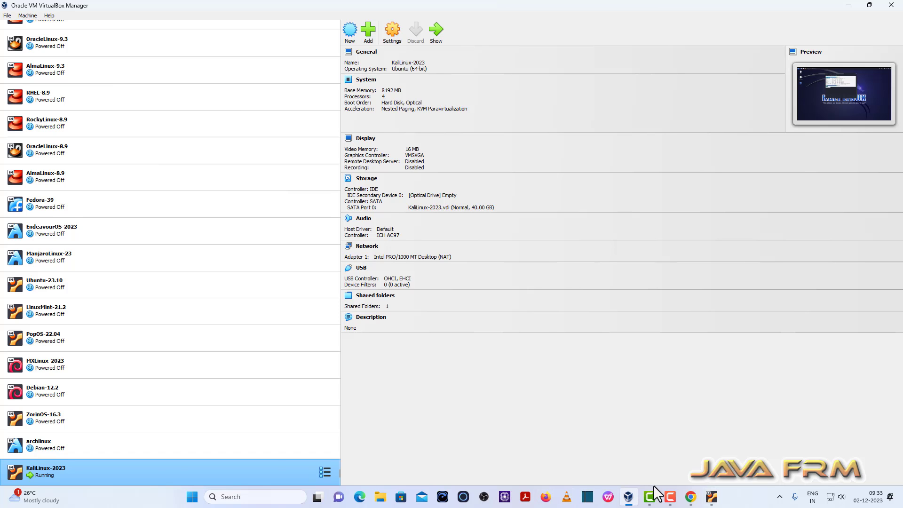
# - Open Notepad++ on the host, type 'welcome to kalilinux', and copy it
pyautogui.click(192, 497)
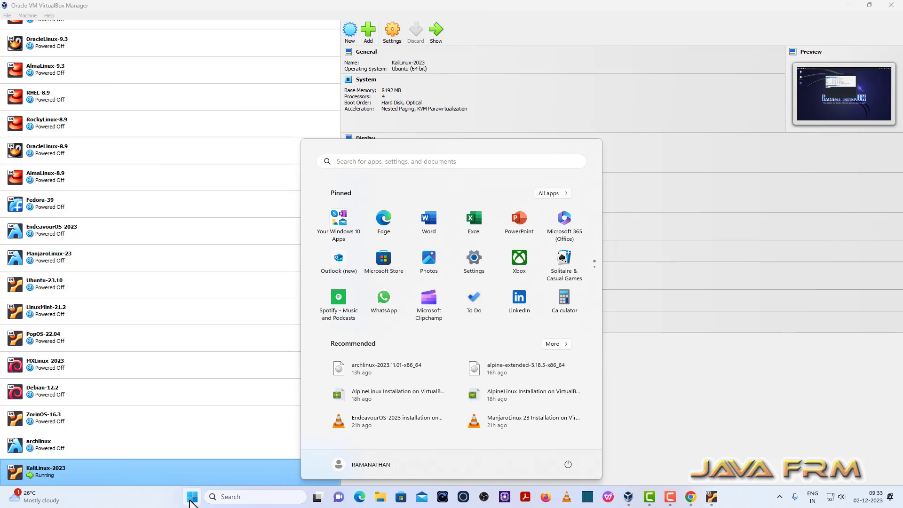
pyautogui.write('notepad++')
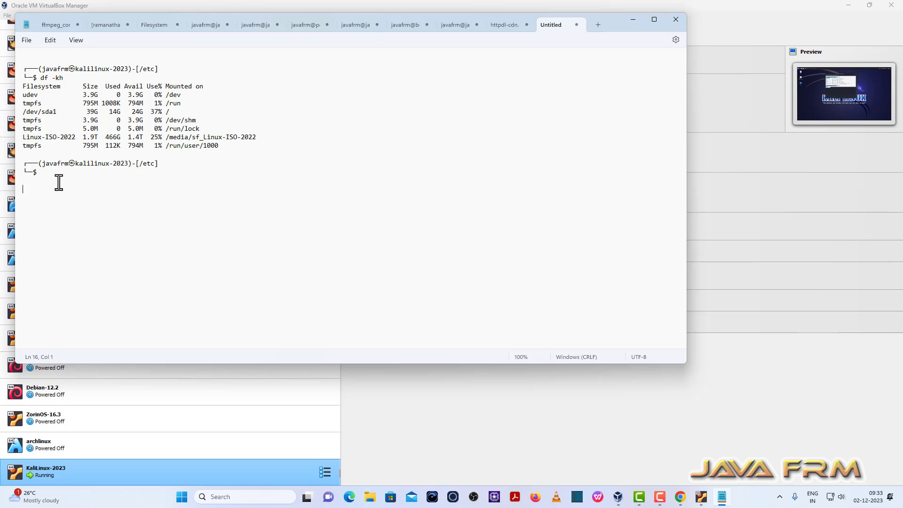
pyautogui.write('welcome to kalil')
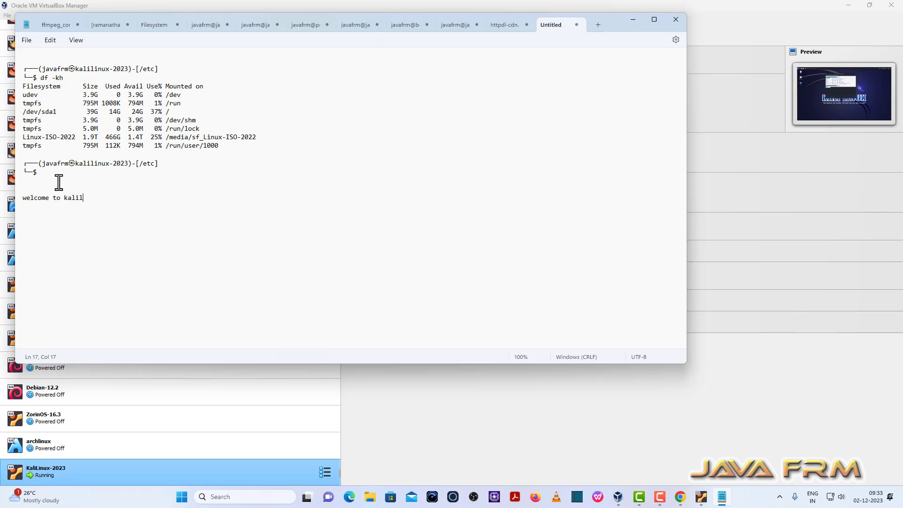
pyautogui.write('nux')
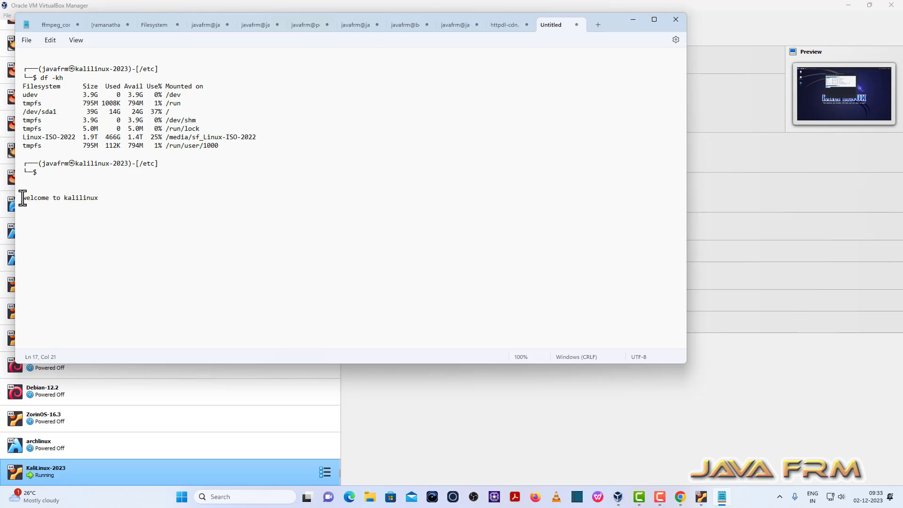
pyautogui.rightClick(58, 197)
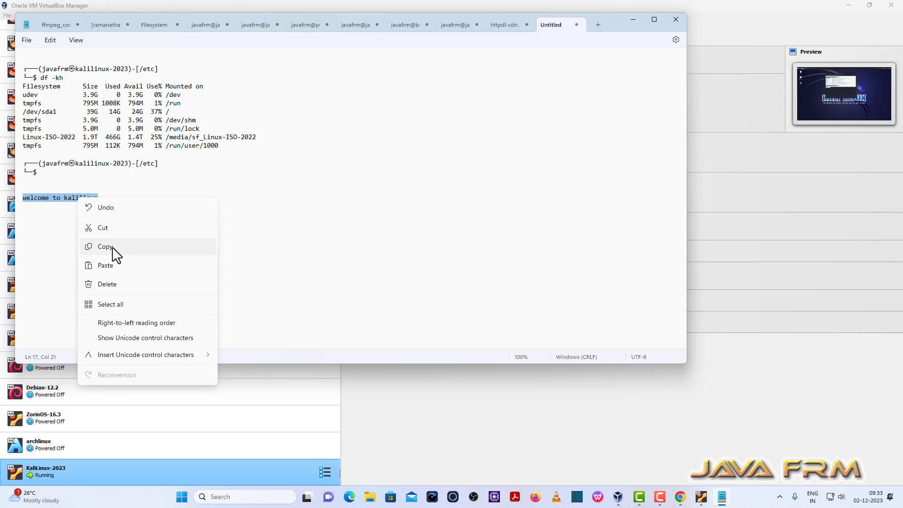
pyautogui.click(105, 246)
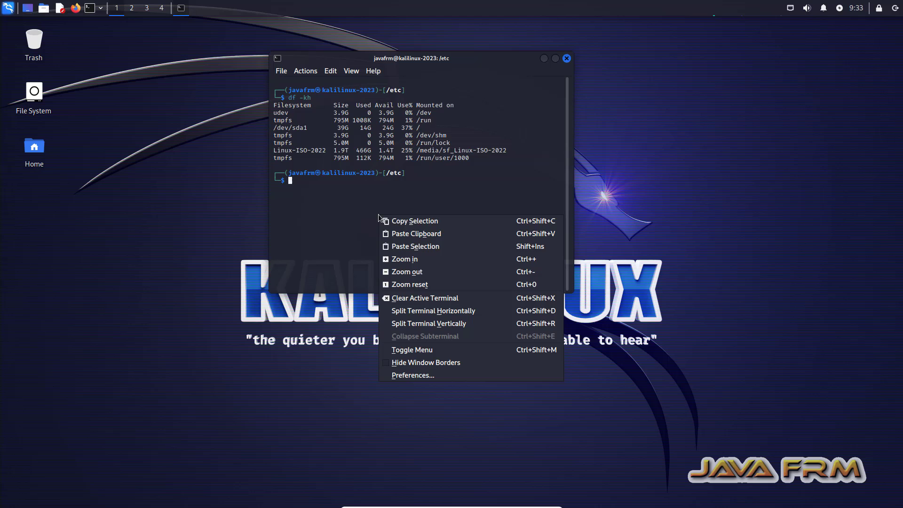
pyautogui.moveTo(429, 237)
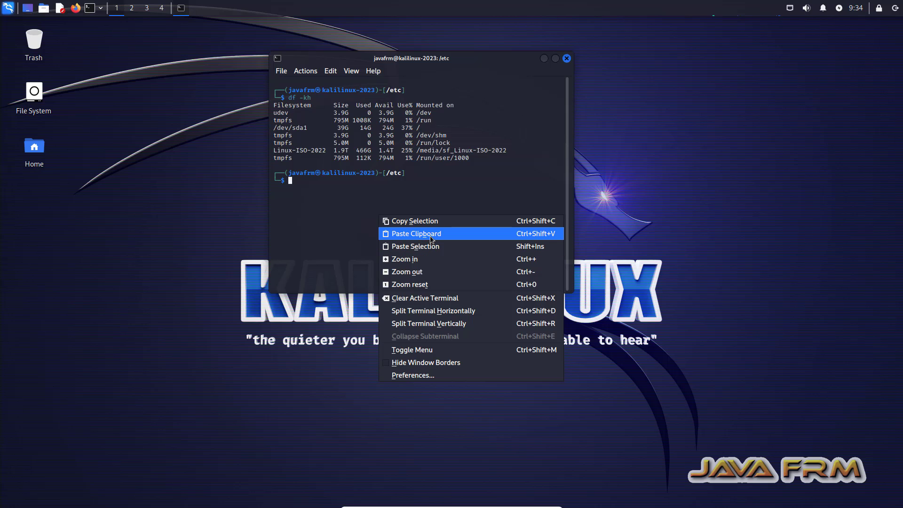
# - Paste 'welcome to kalilinux' from the host clipboard into the Kali terminal
pyautogui.click(415, 233)
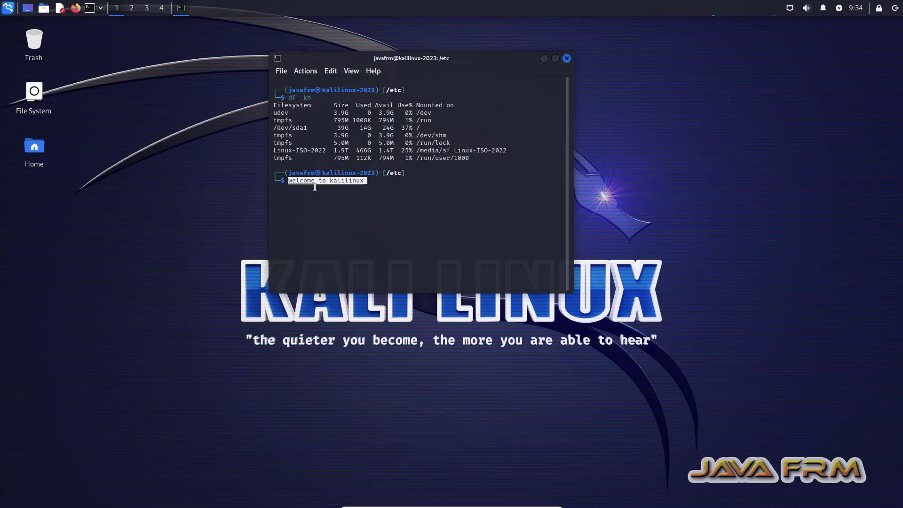
pyautogui.moveTo(351, 210)
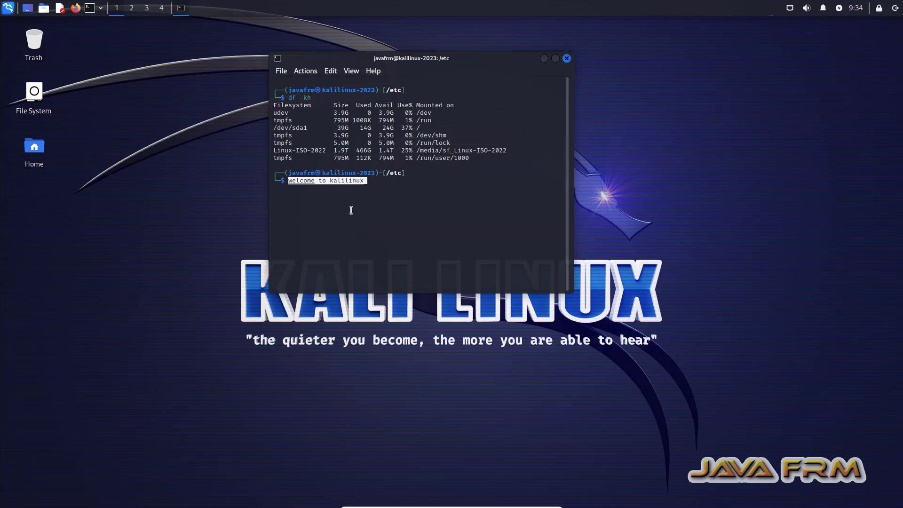
pyautogui.moveTo(566, 125)
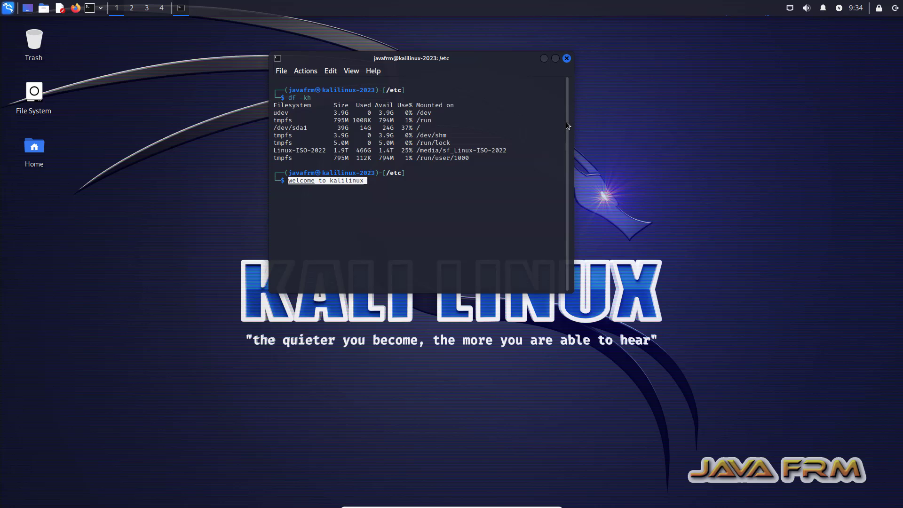
# - Open sf_Linux-ISO-2022 in a maximized Thunar and view its files in List View
pyautogui.doubleClick(34, 93)
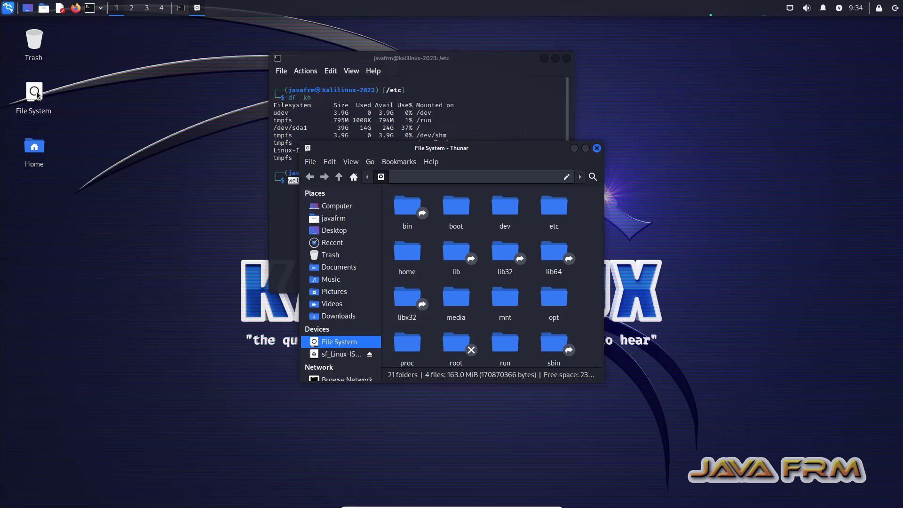
pyautogui.click(586, 148)
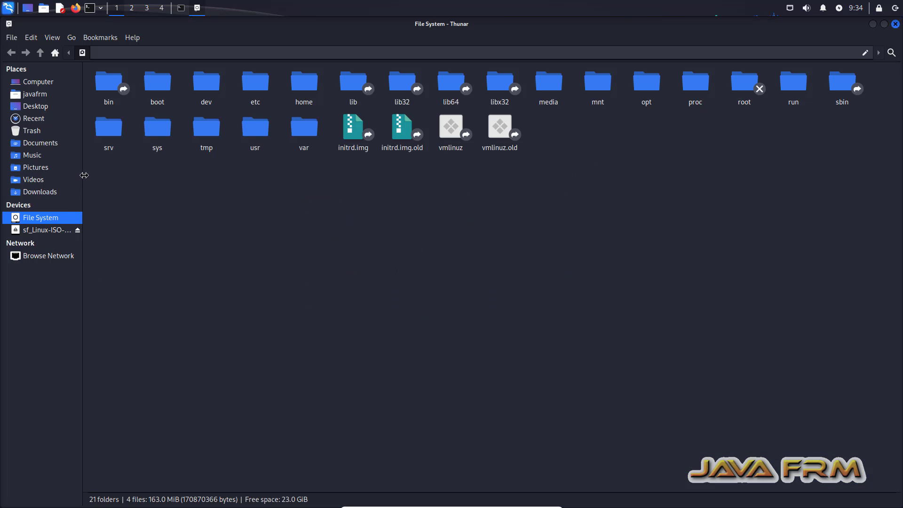
pyautogui.click(51, 229)
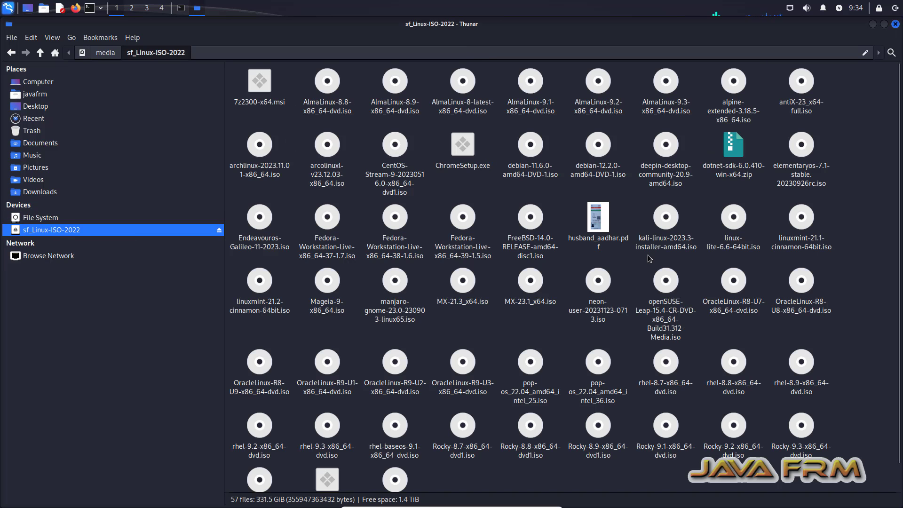
pyautogui.scroll(-3)
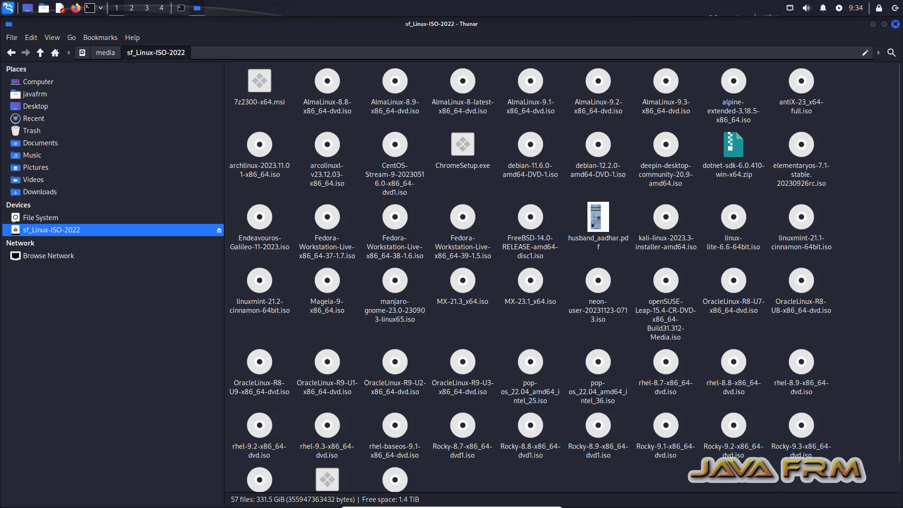
pyautogui.moveTo(179, 57)
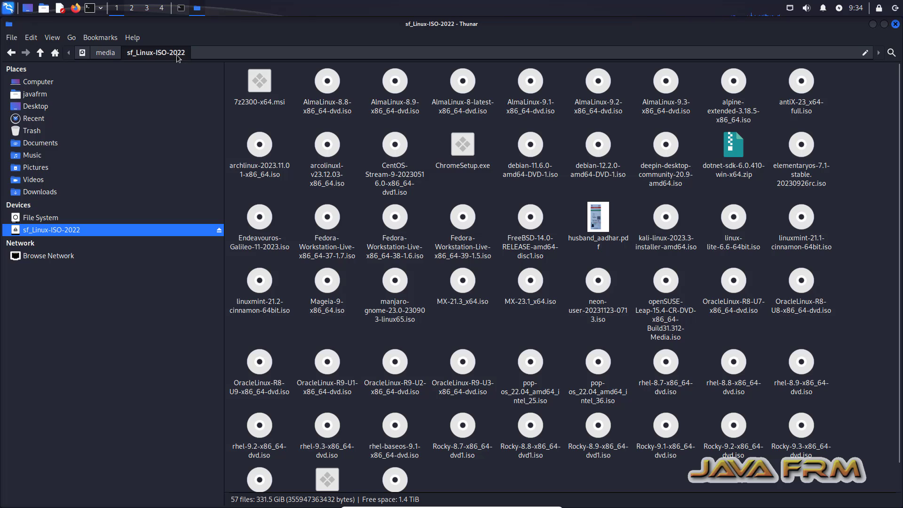
pyautogui.moveTo(57, 63)
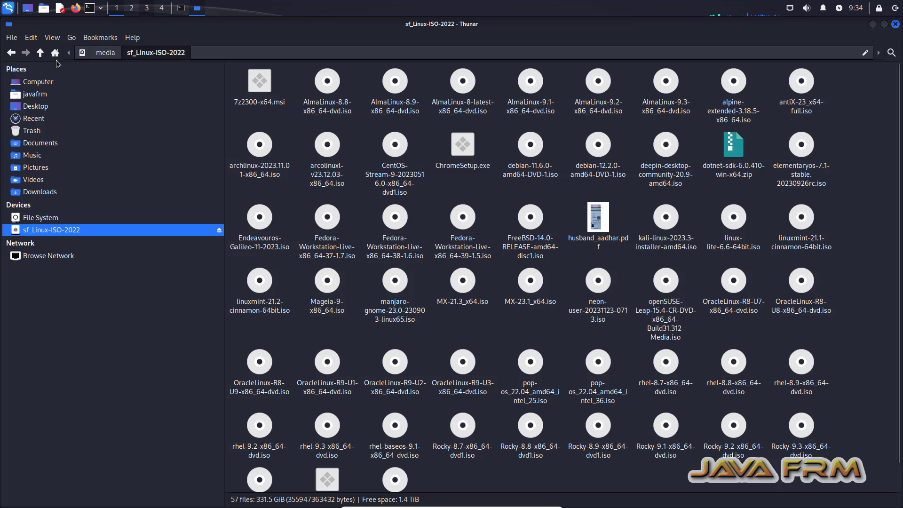
pyautogui.click(52, 37)
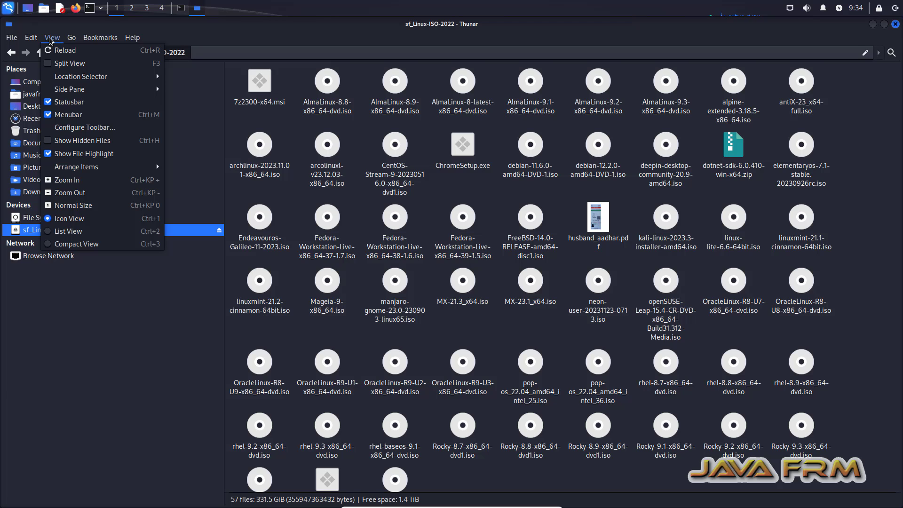
pyautogui.click(67, 231)
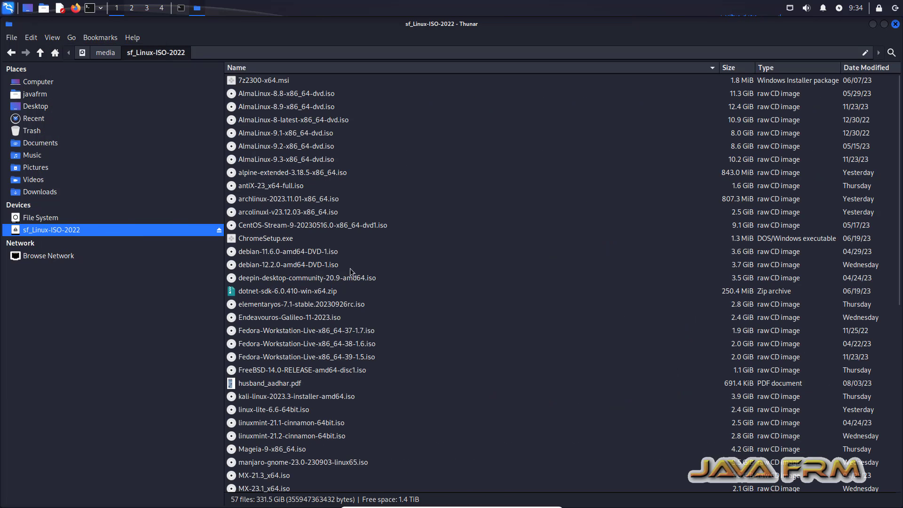
pyautogui.scroll(-3)
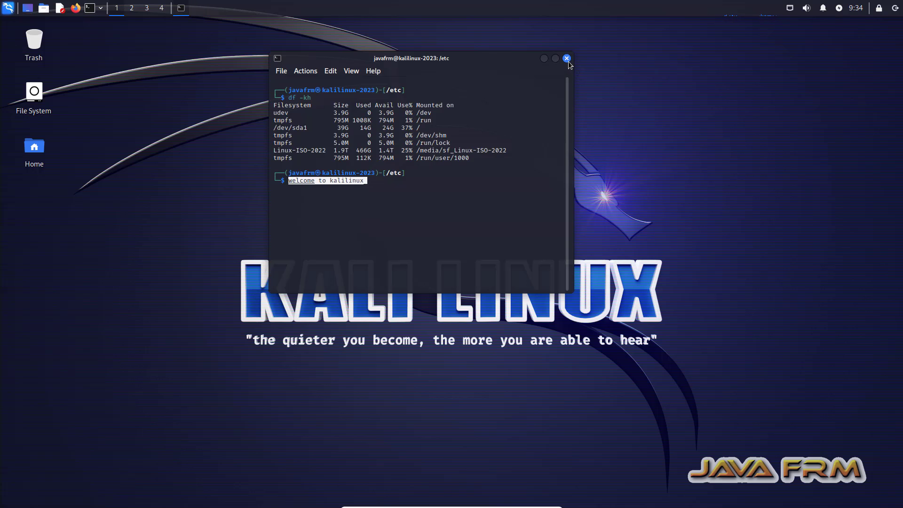
# - Close the Kali terminal window to leave the empty Xfce desktop
pyautogui.click(565, 58)
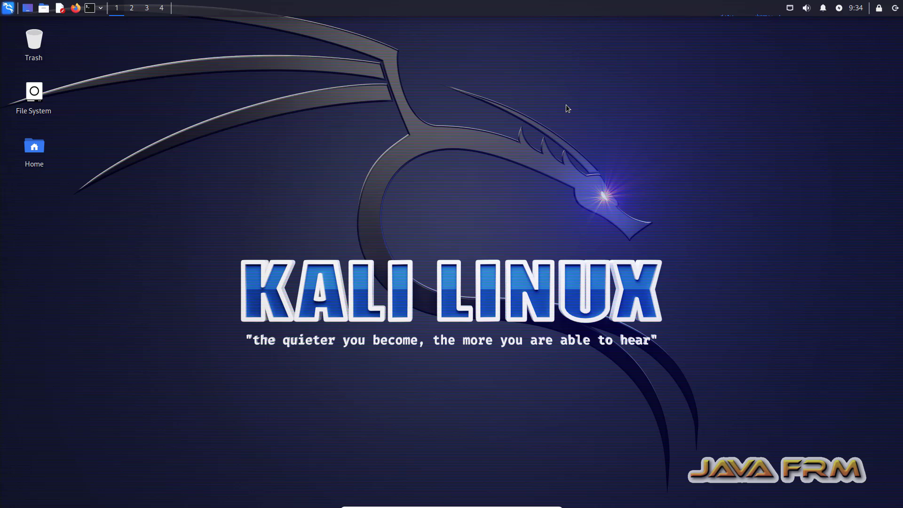